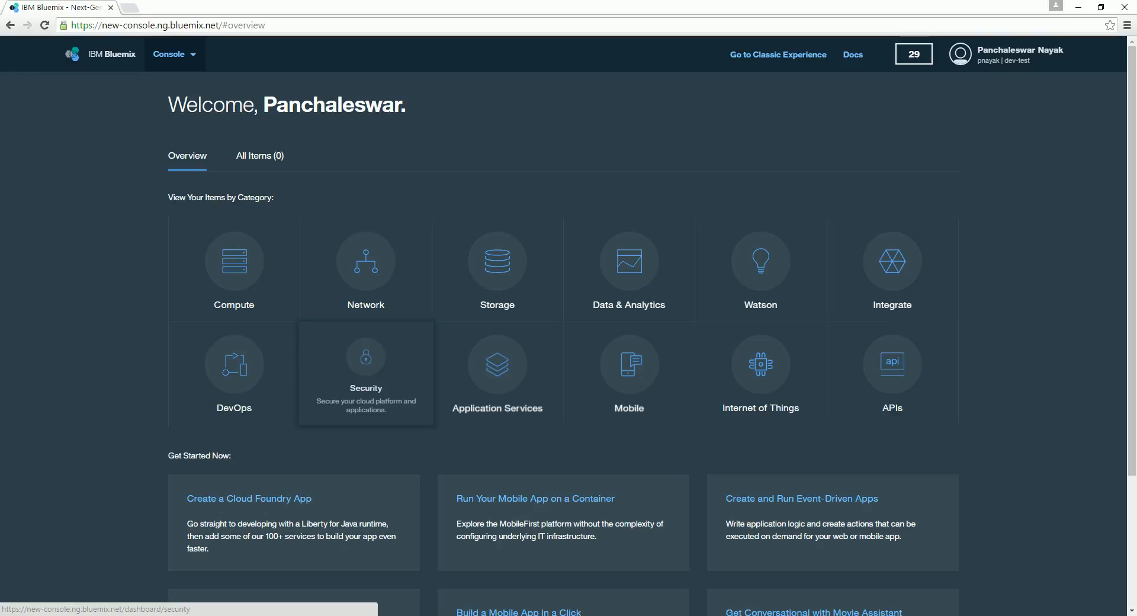
mouse_move(234, 123)
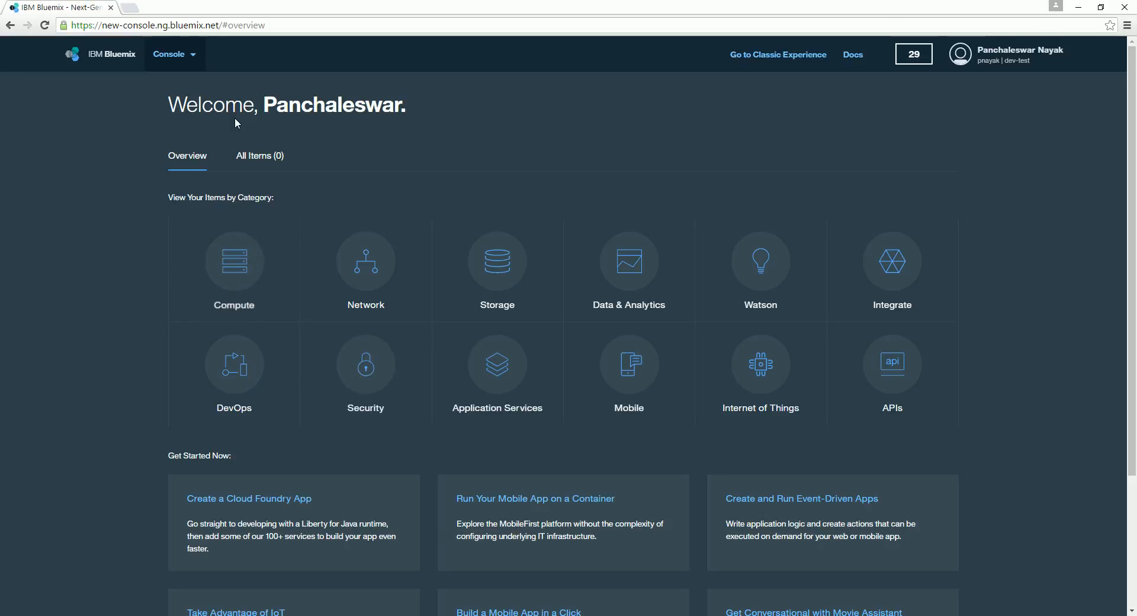
mouse_move(233, 275)
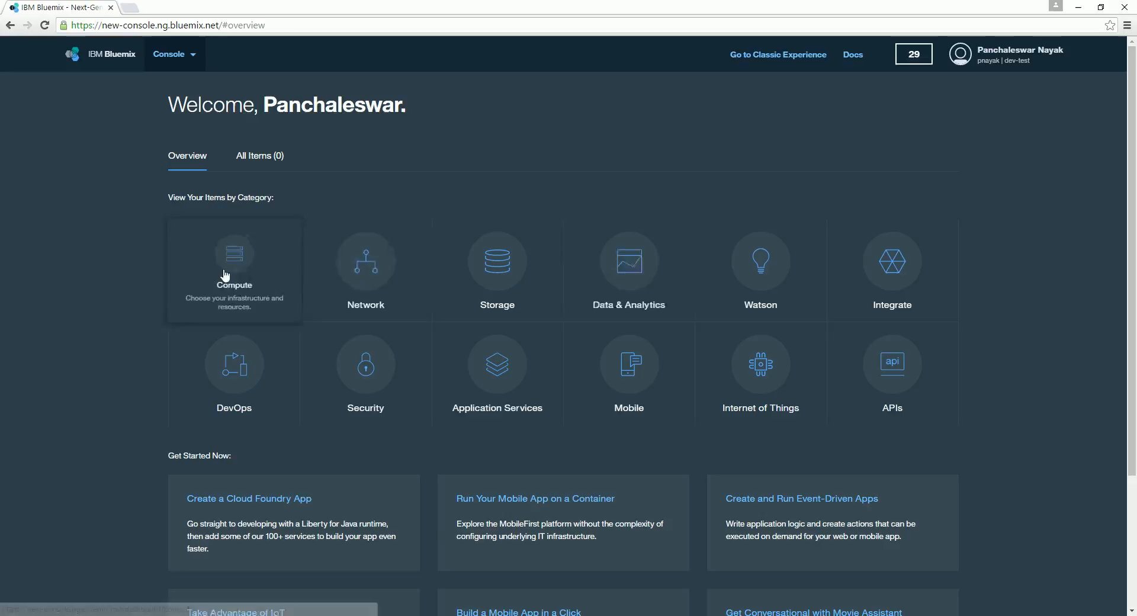
mouse_move(688, 298)
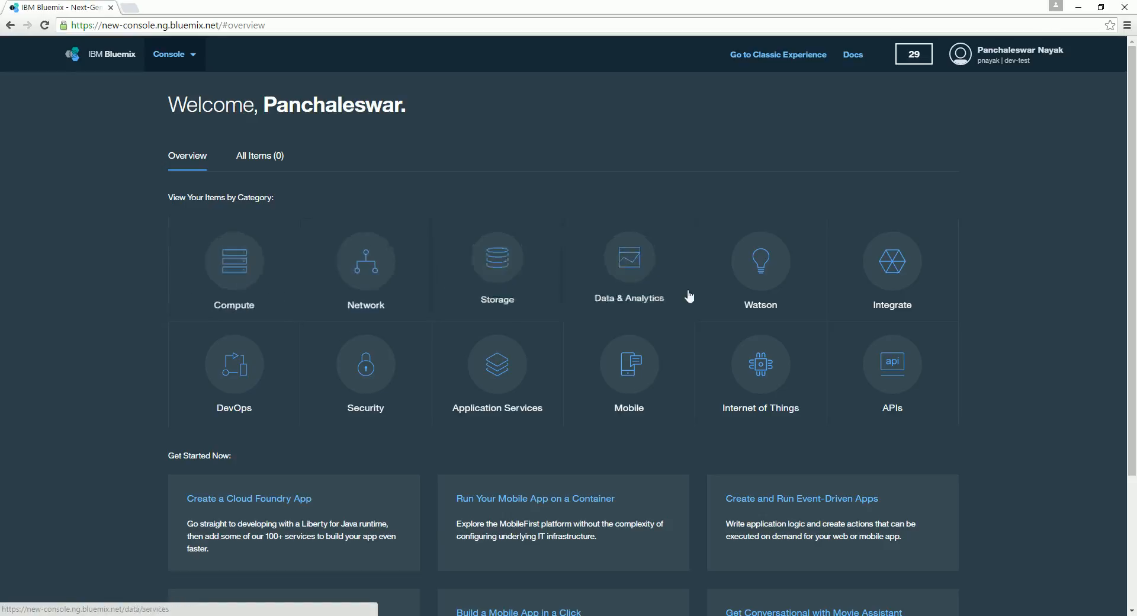
mouse_move(366, 257)
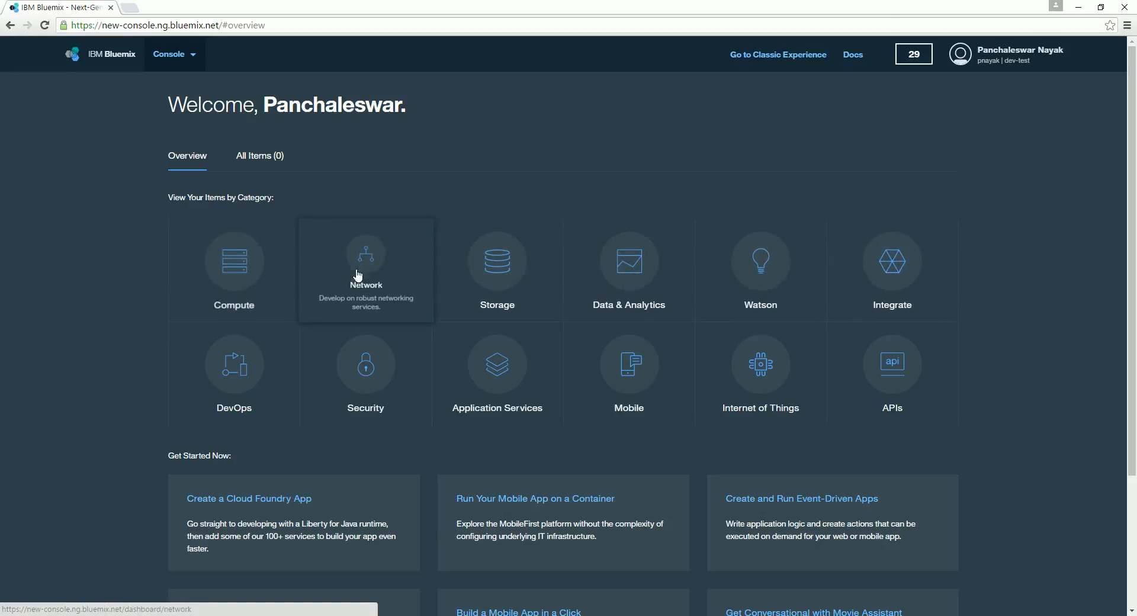
mouse_move(233, 276)
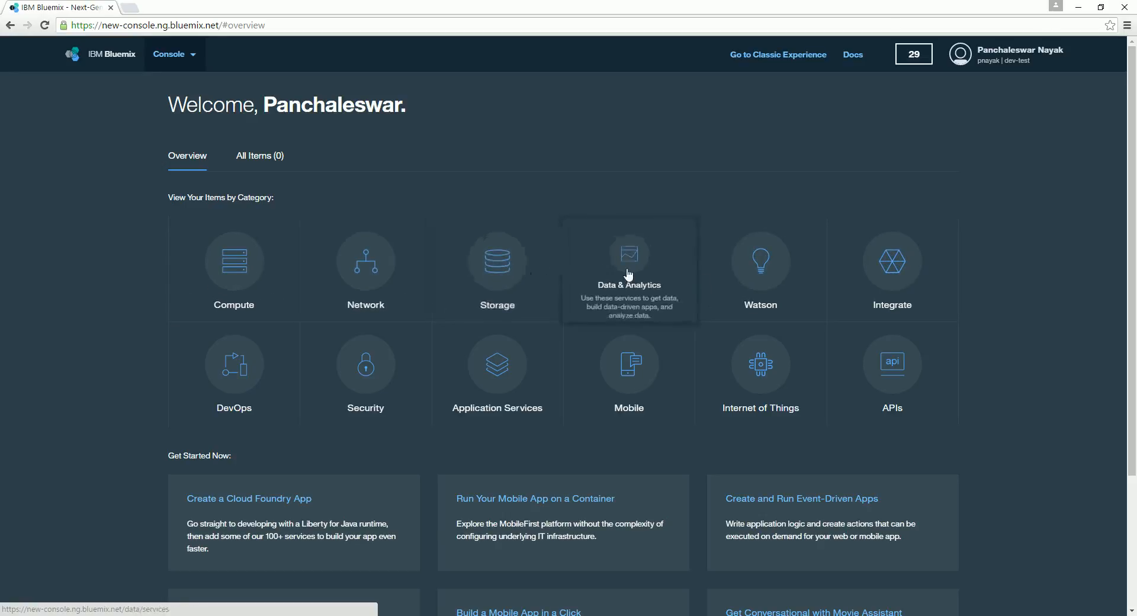
mouse_move(845, 344)
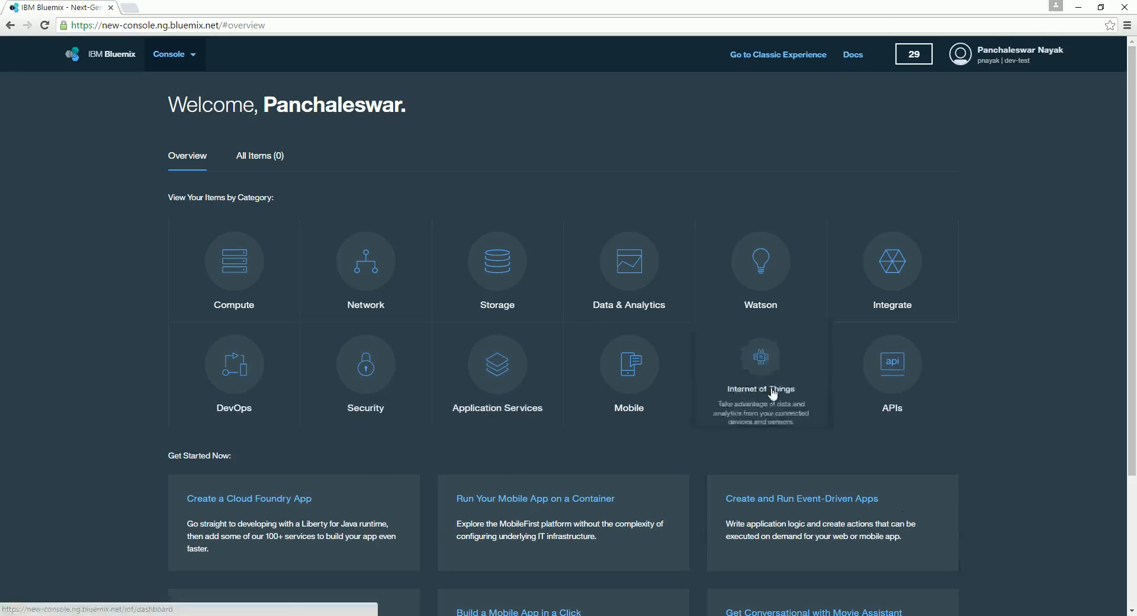
mouse_move(893, 374)
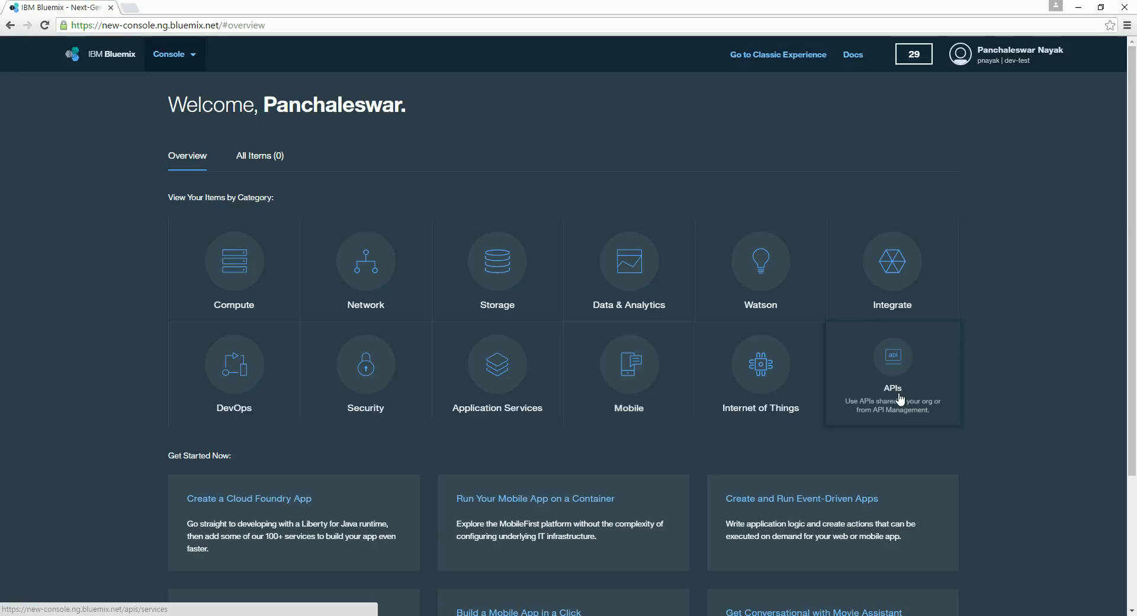
mouse_move(1011, 391)
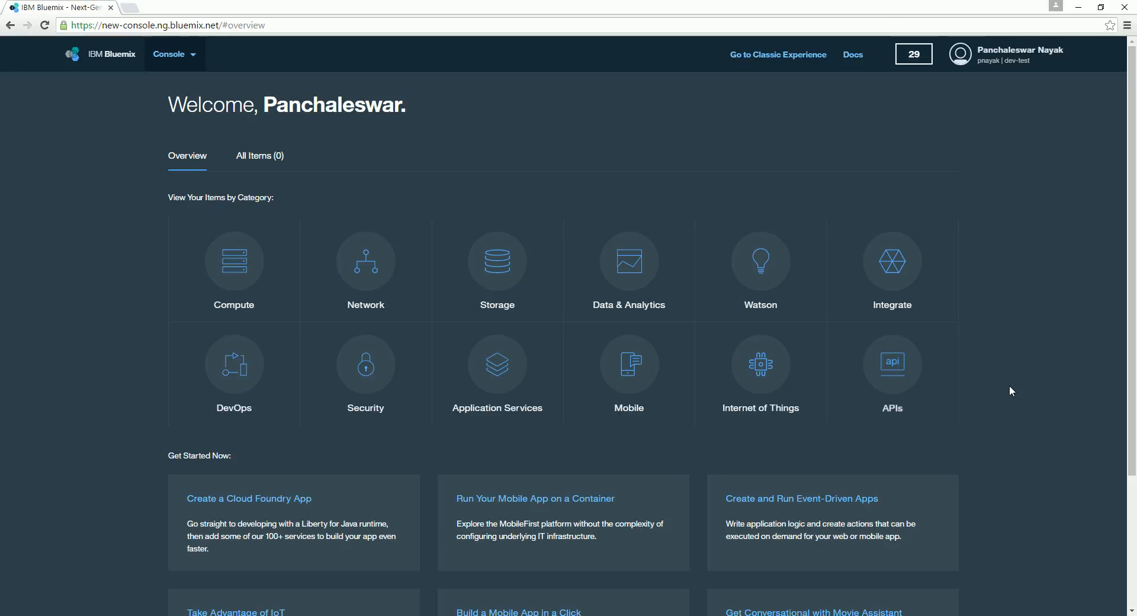
mouse_move(843, 395)
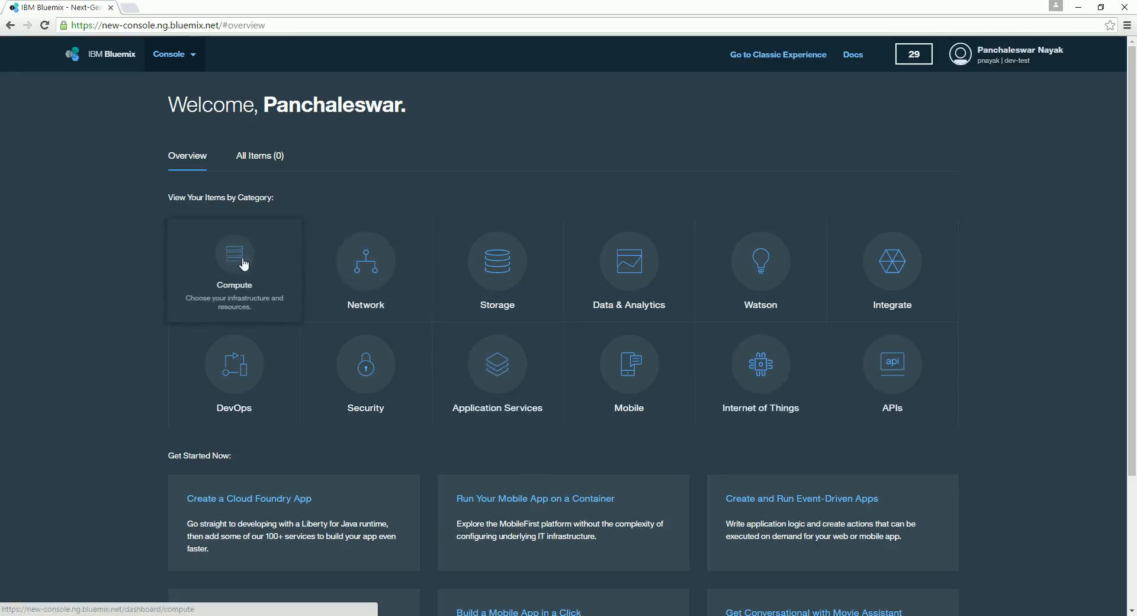
- Go into the Compute category from the overview and head to its OpenWhisk section
click(233, 263)
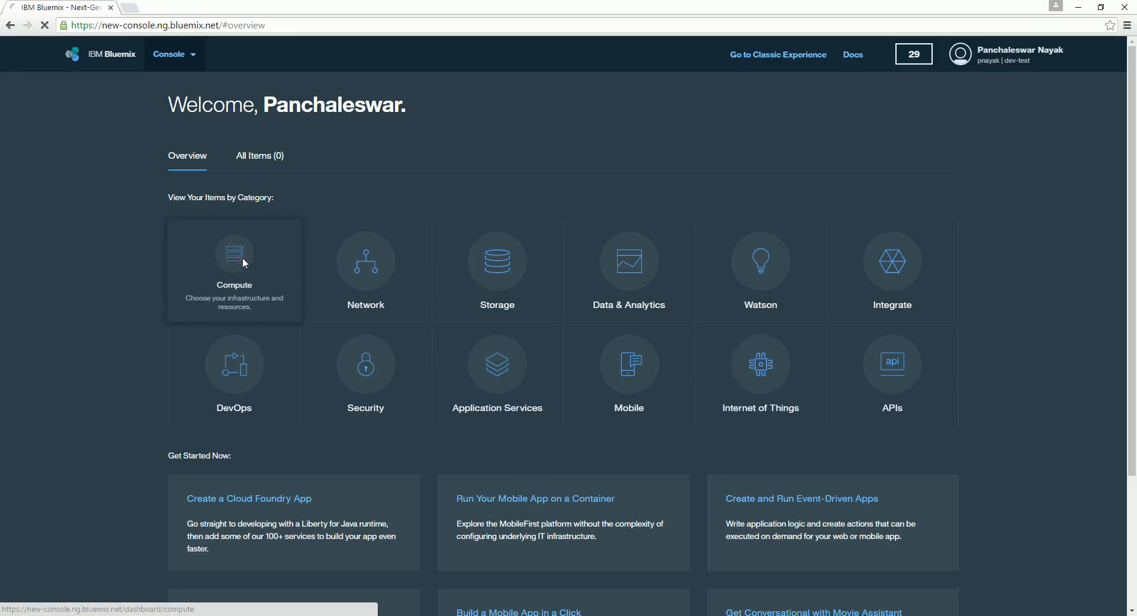
click(234, 263)
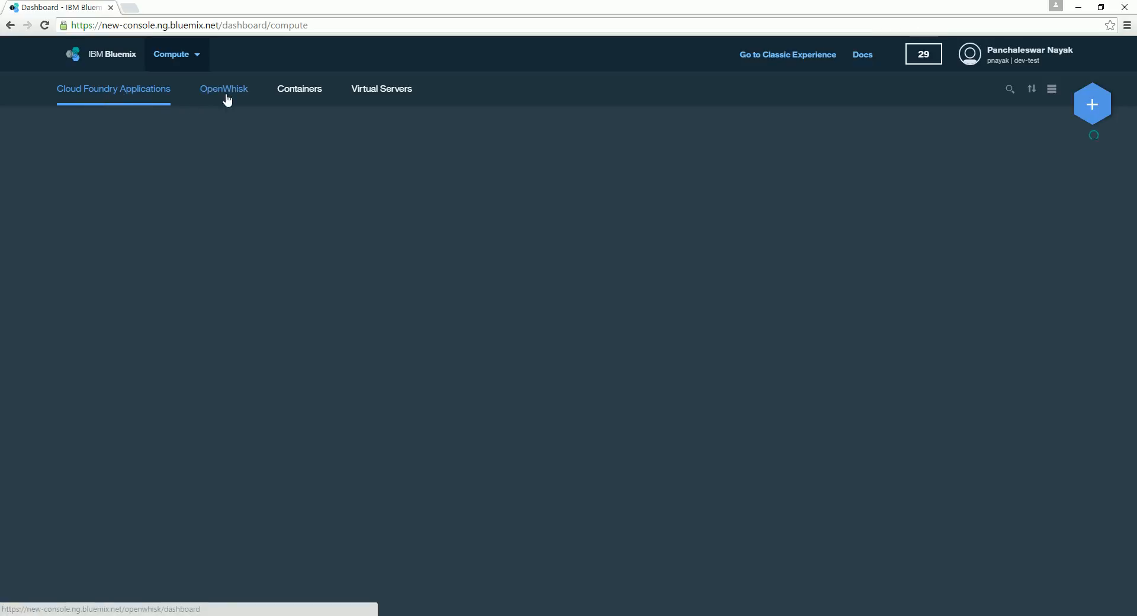
mouse_move(304, 96)
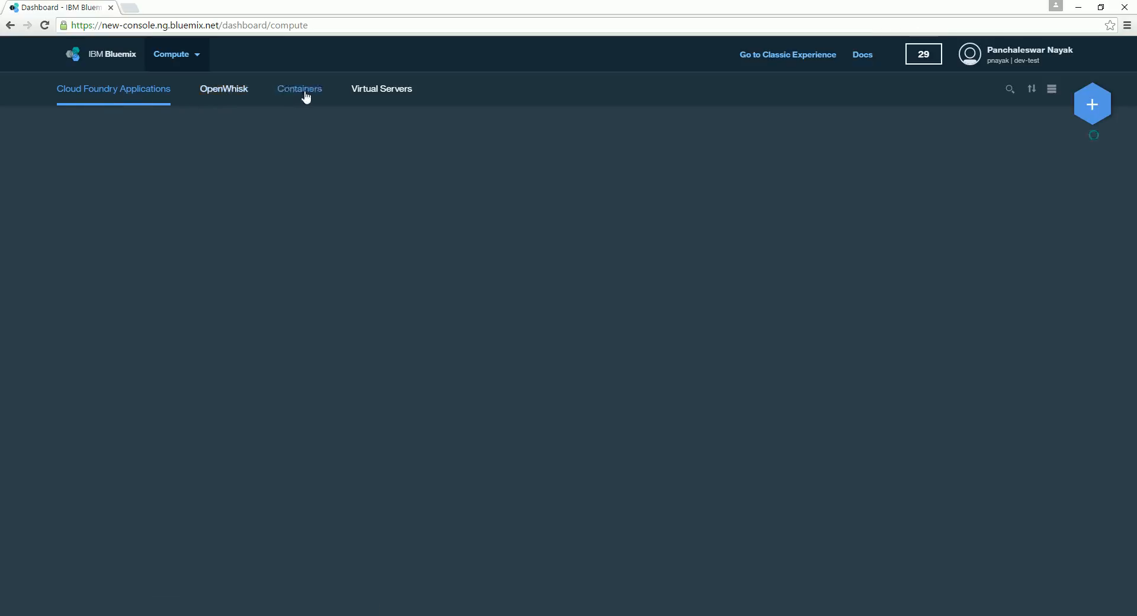
mouse_move(389, 111)
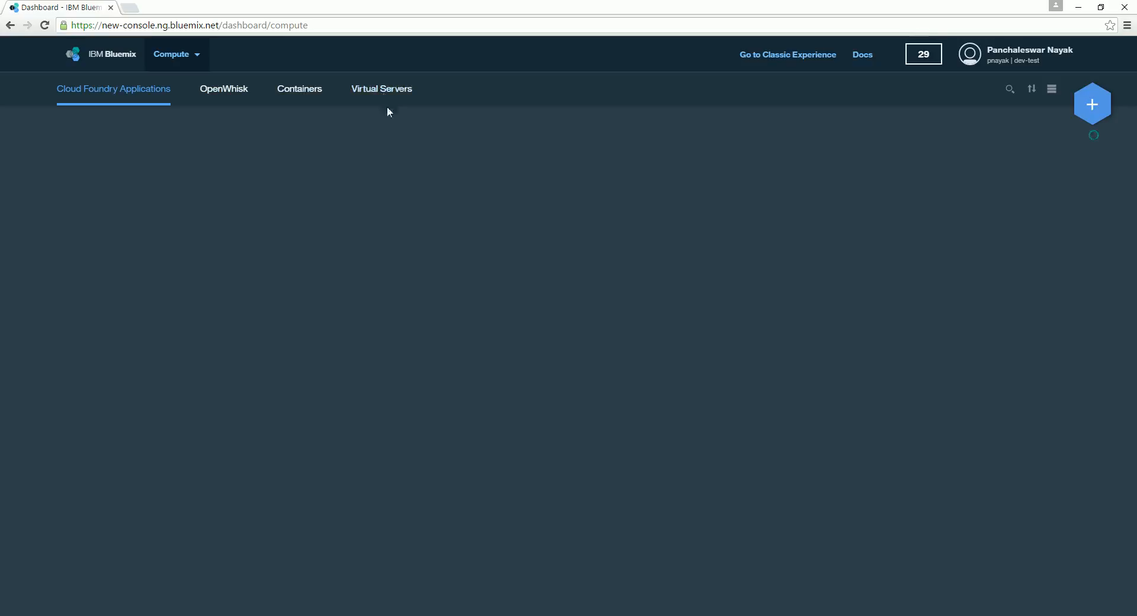
mouse_move(522, 137)
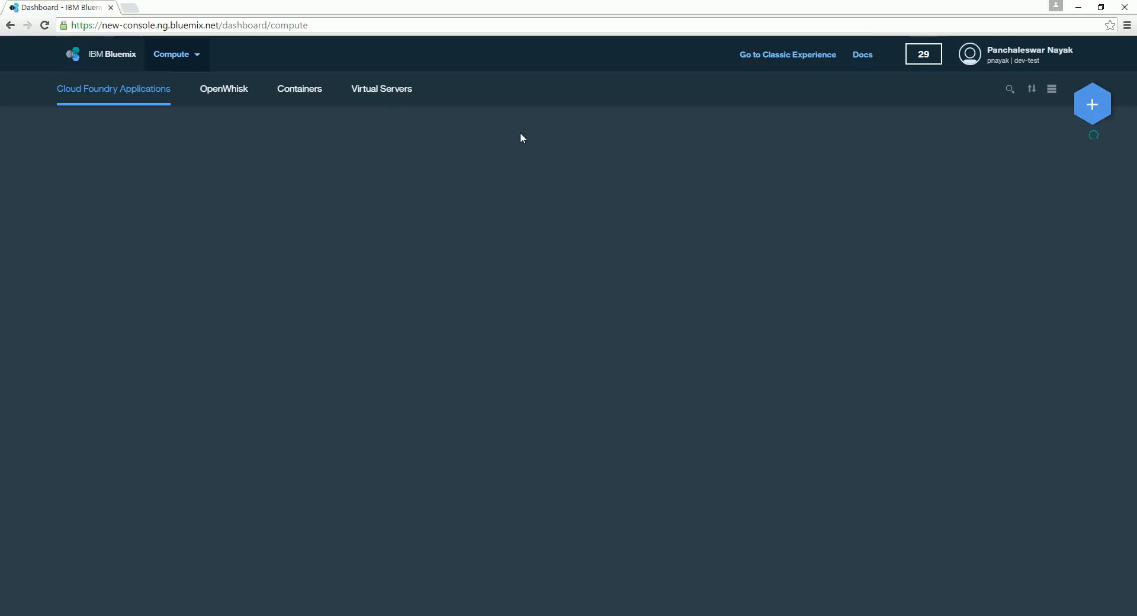
mouse_move(309, 171)
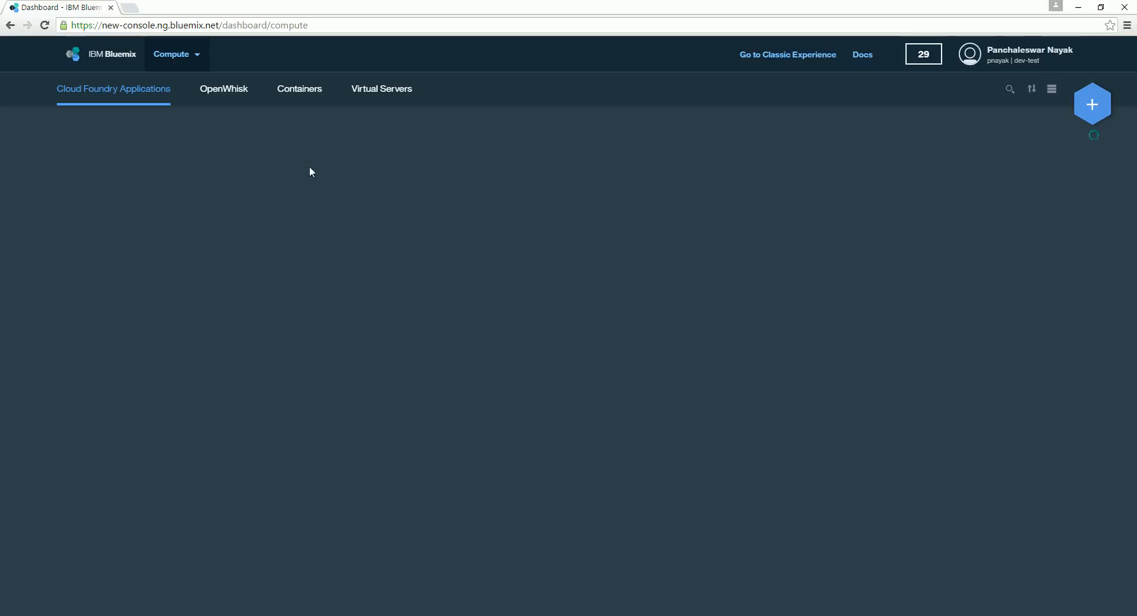
mouse_move(105, 104)
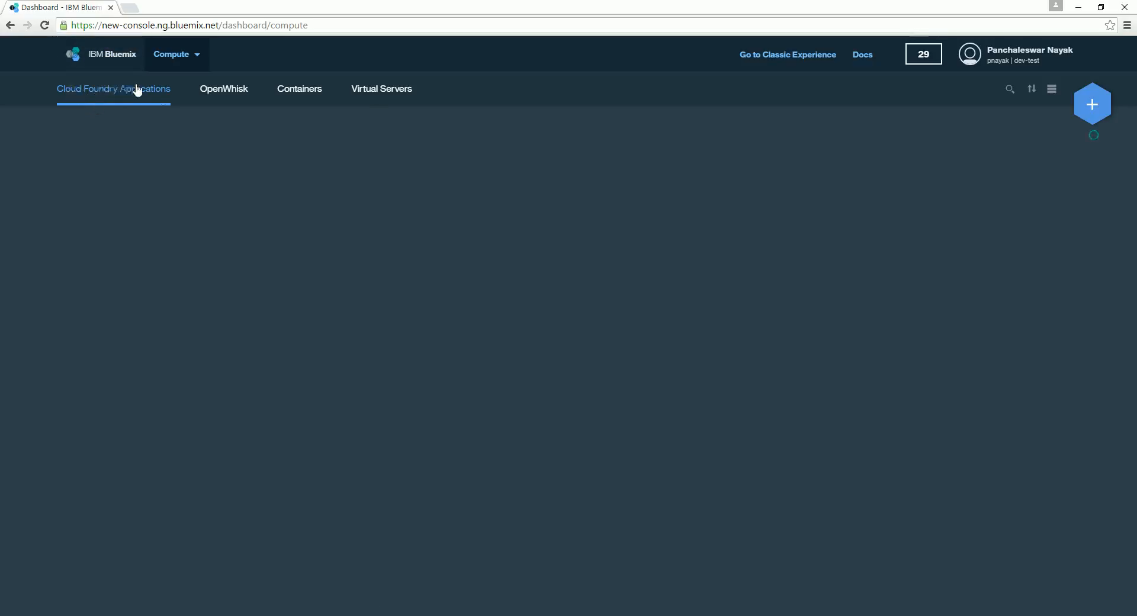
mouse_move(141, 140)
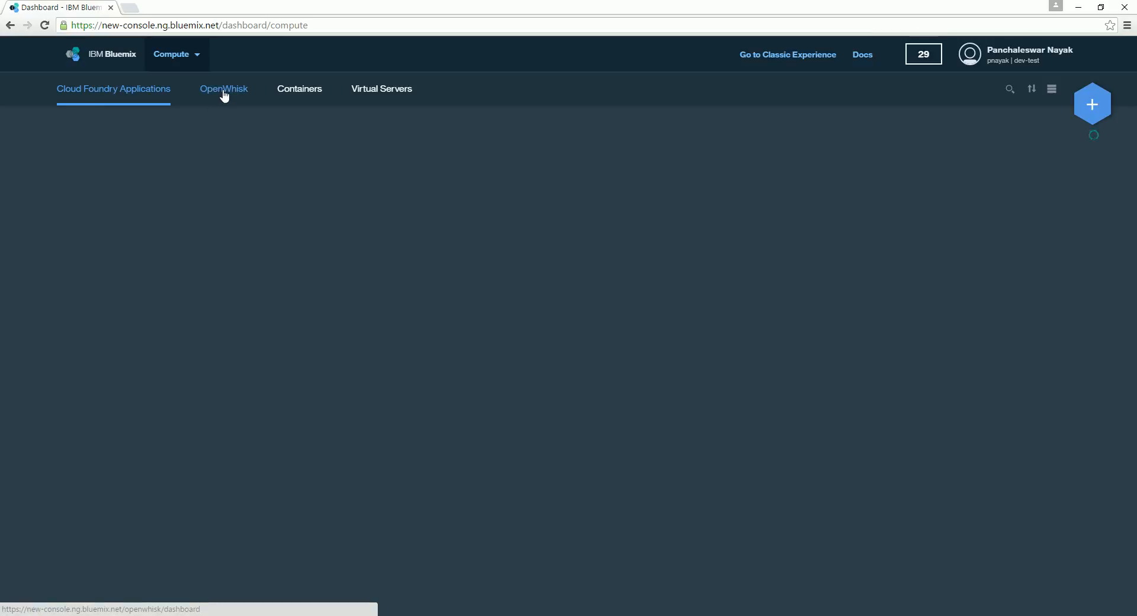
click(224, 89)
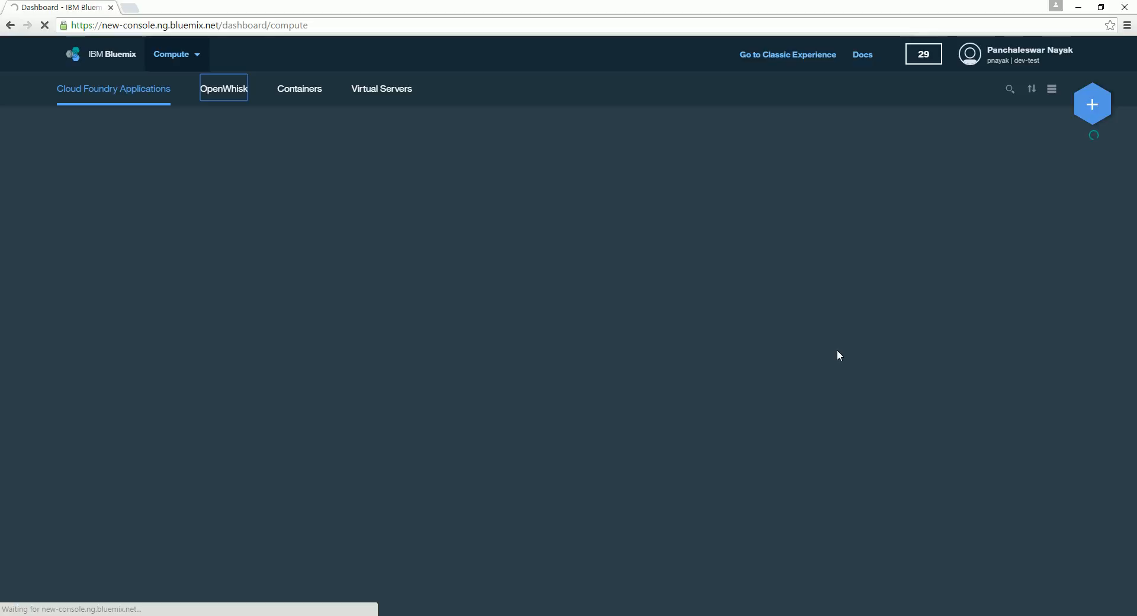
mouse_move(312, 248)
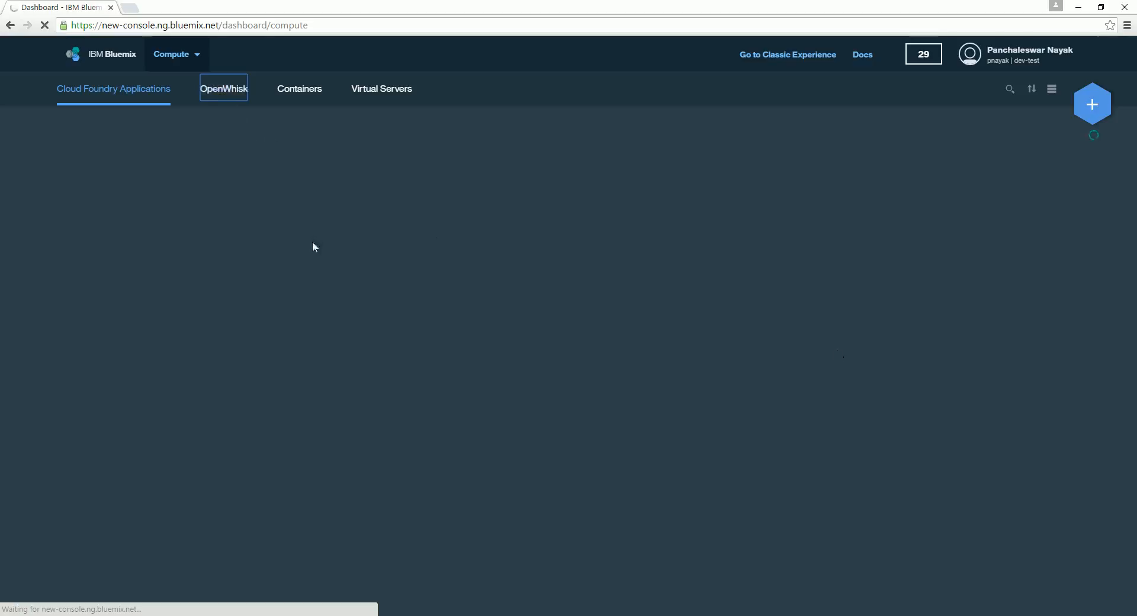
- Review the OpenWhisk welcome page, then move on to the Containers section
click(224, 89)
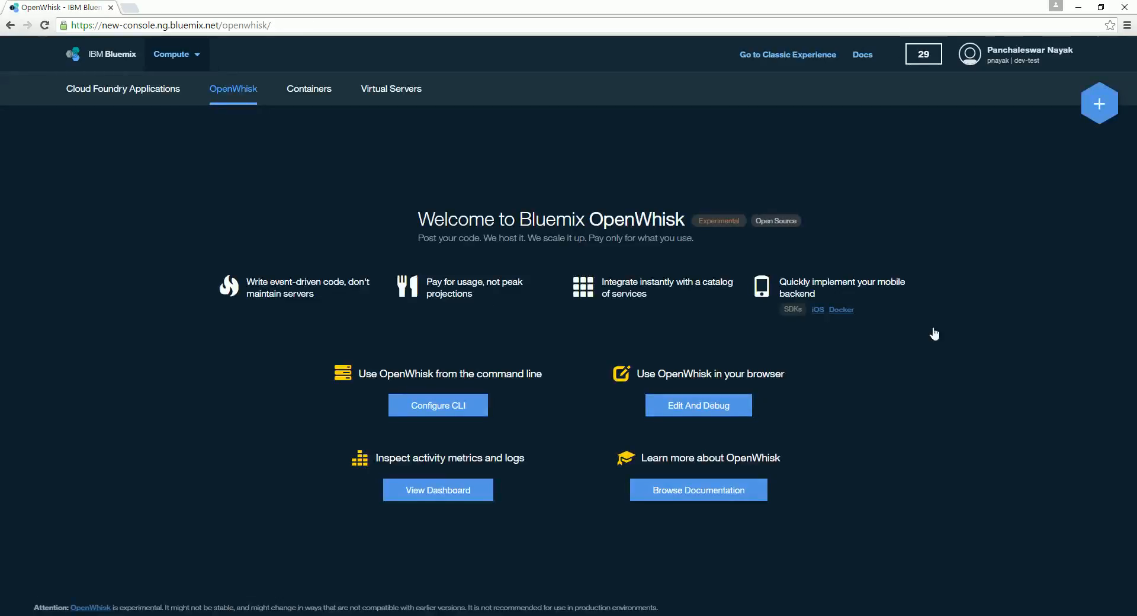
mouse_move(673, 243)
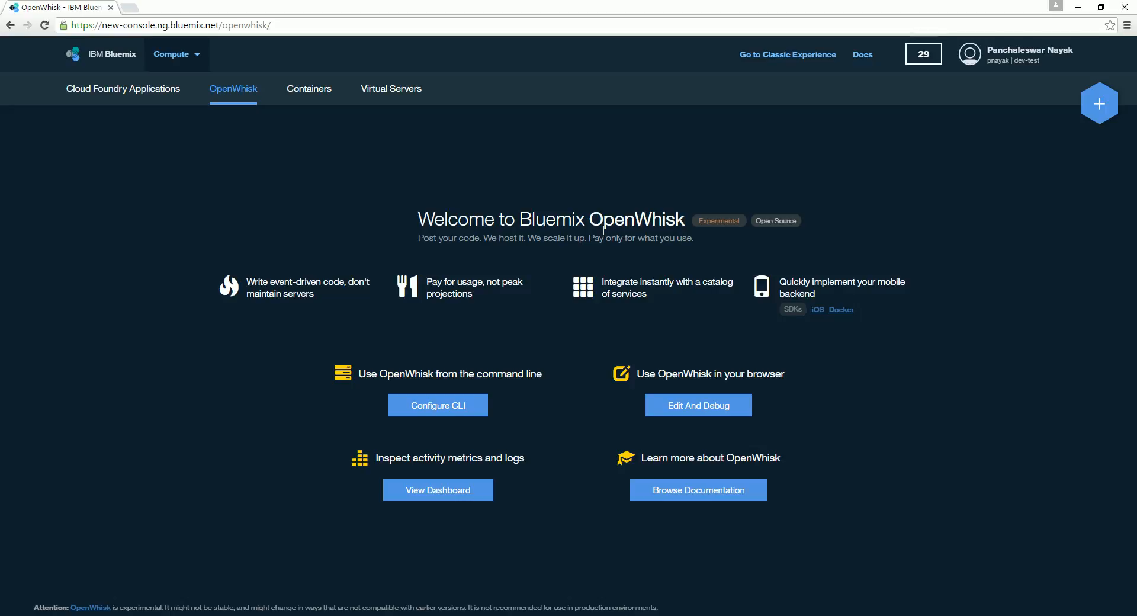
mouse_move(605, 233)
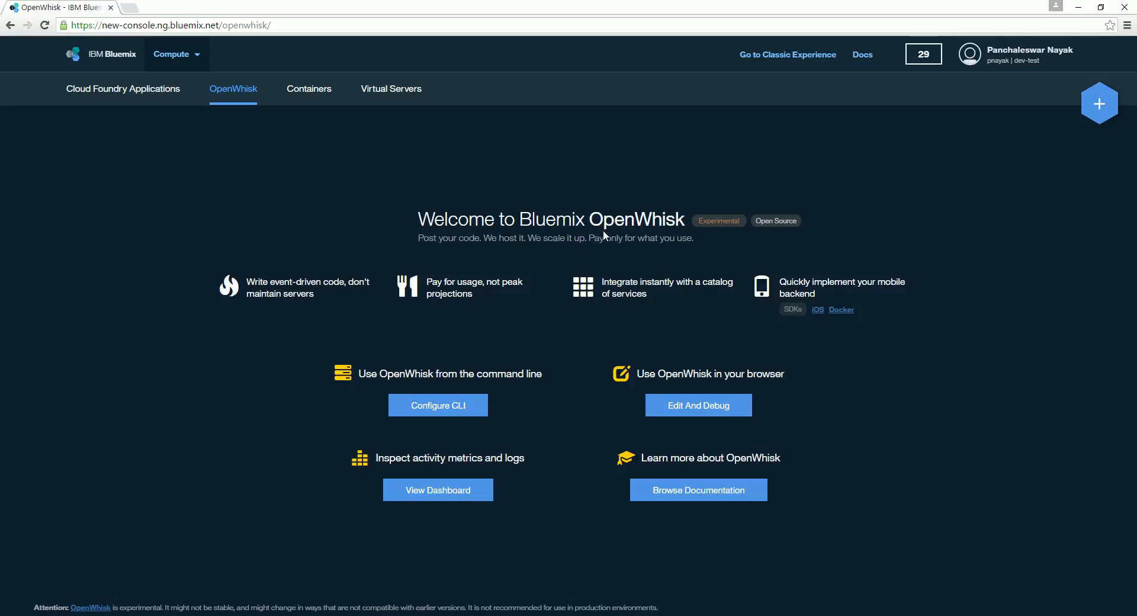
mouse_move(439, 270)
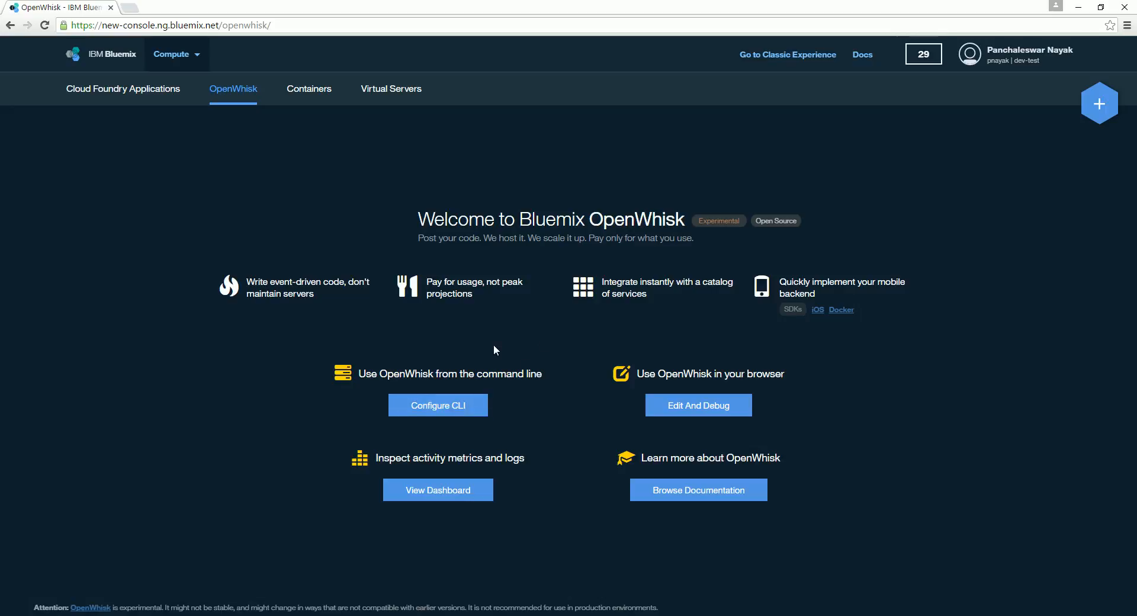
mouse_move(331, 239)
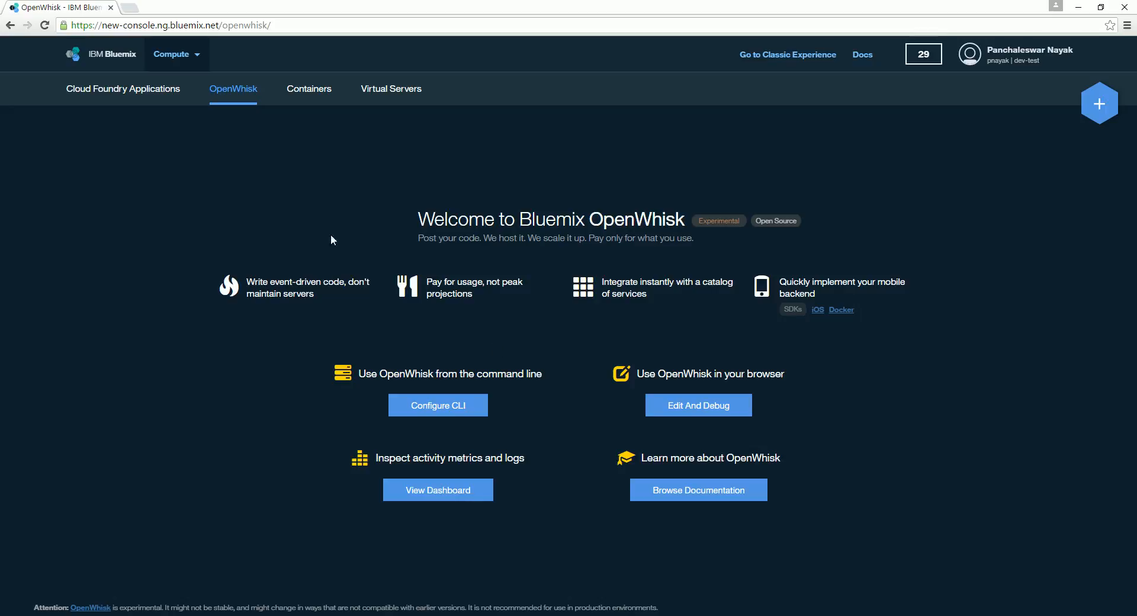
mouse_move(304, 282)
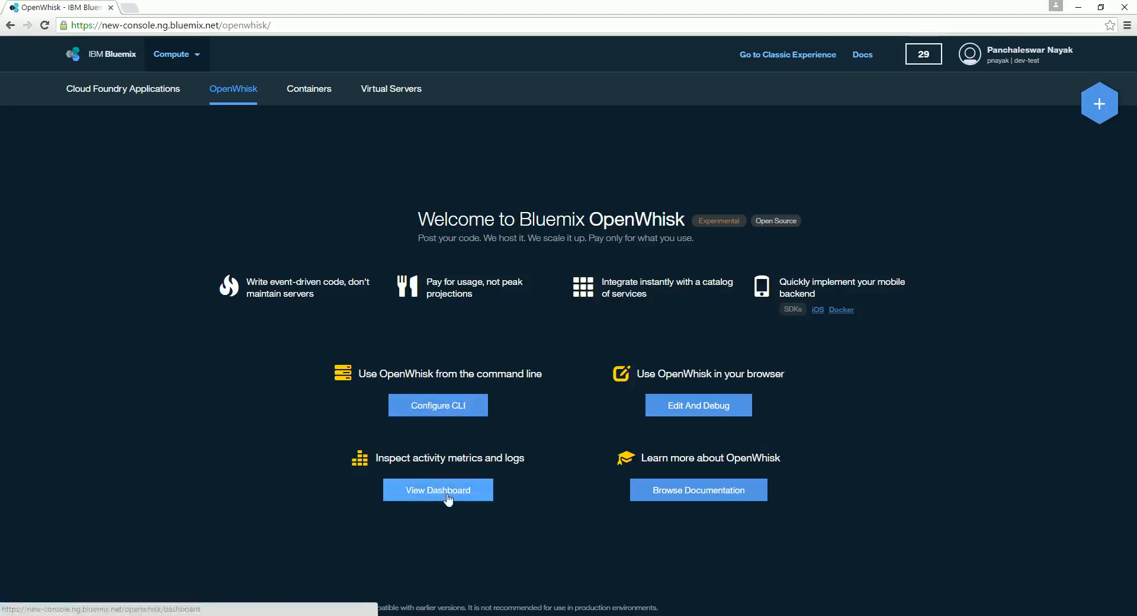
click(437, 489)
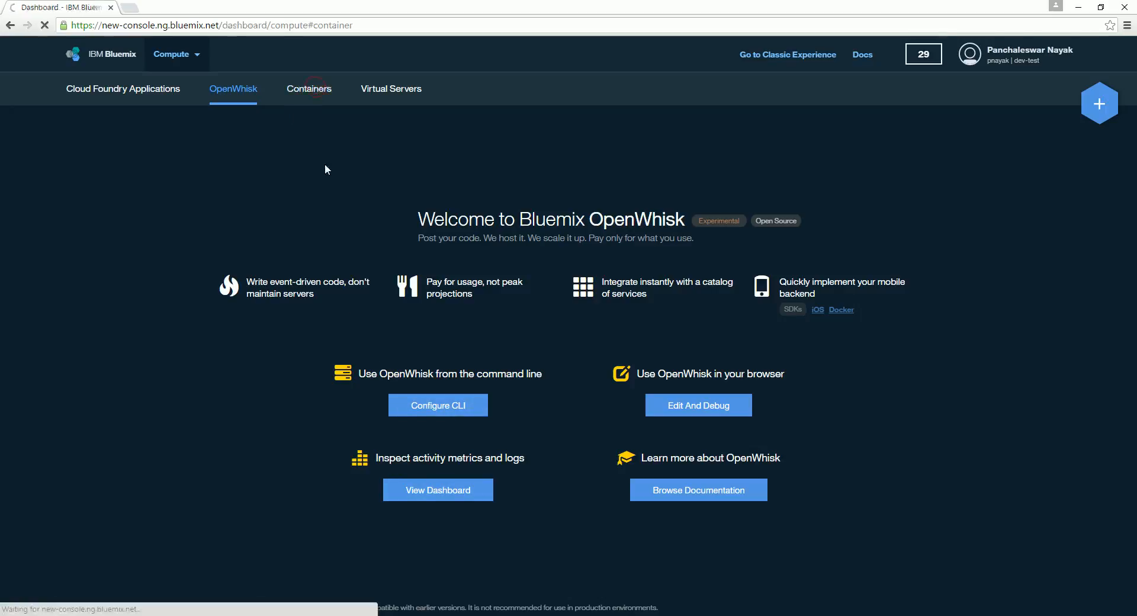
- Browse the Containers and Virtual Servers intro pages, then return to Cloud Foundry Applications
click(299, 88)
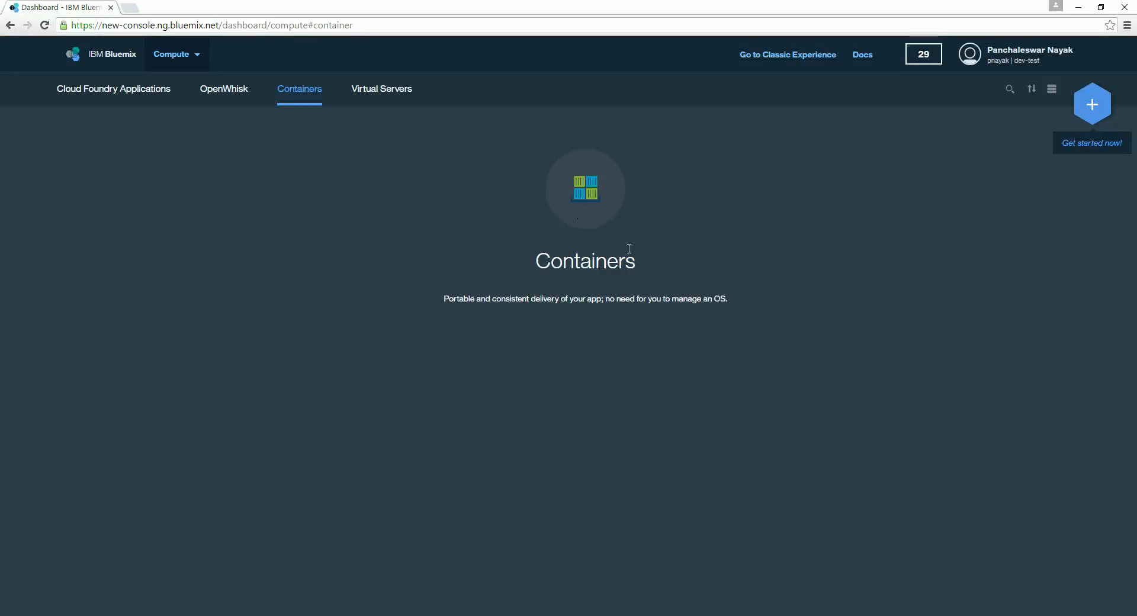
mouse_move(530, 308)
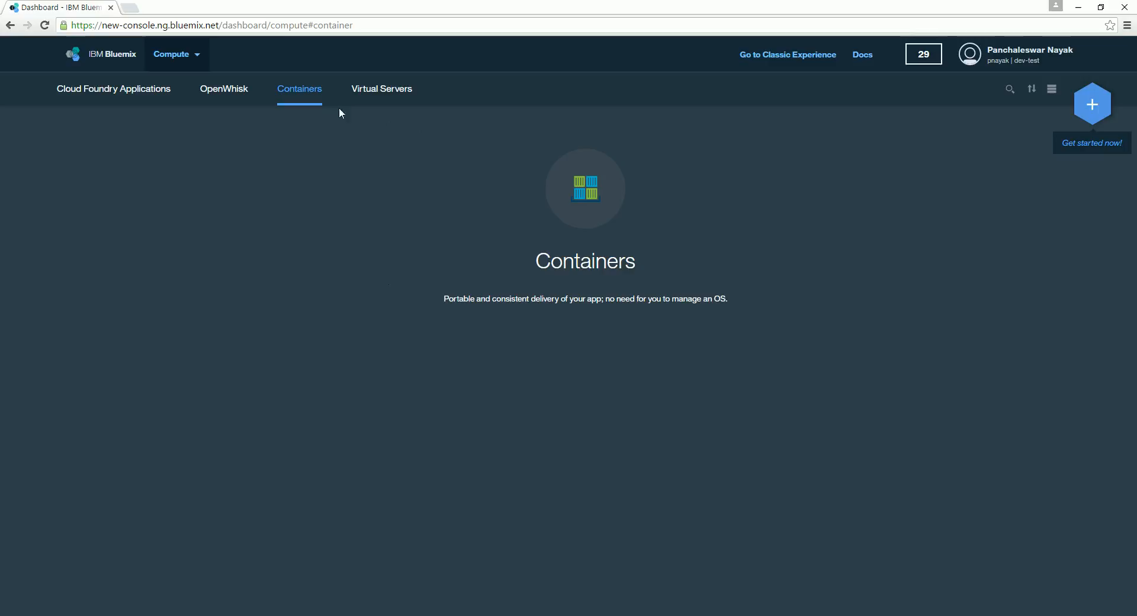
click(381, 89)
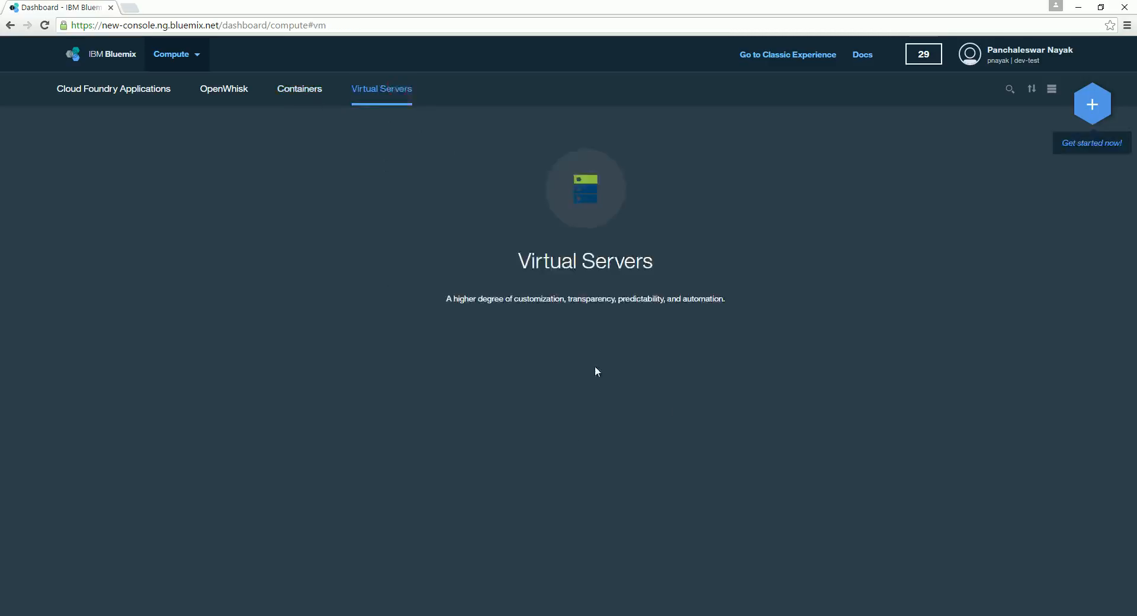
mouse_move(200, 179)
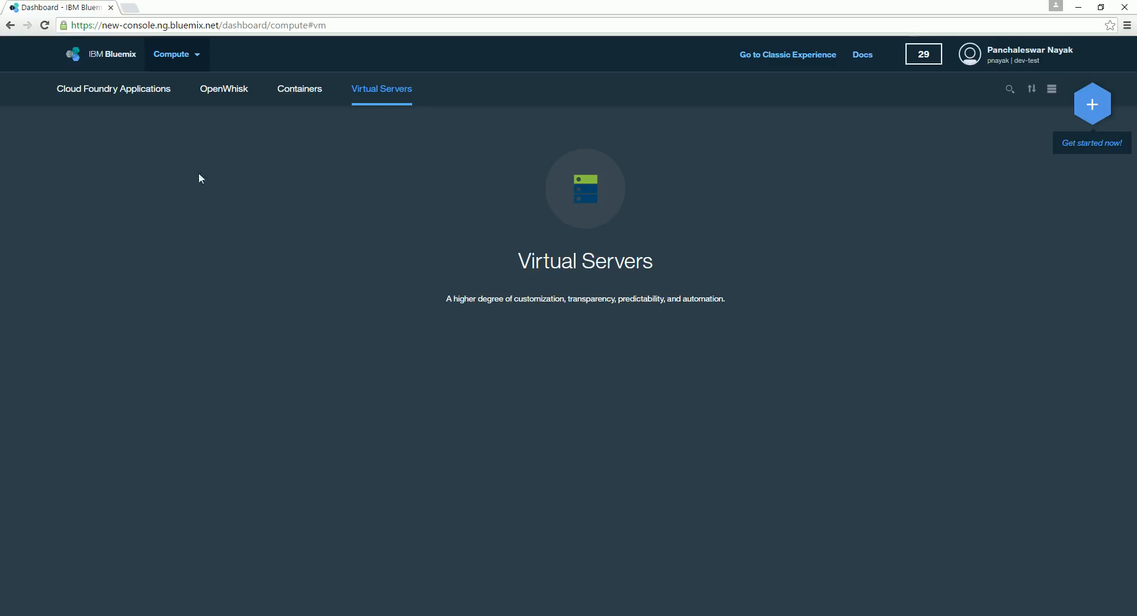
mouse_move(376, 114)
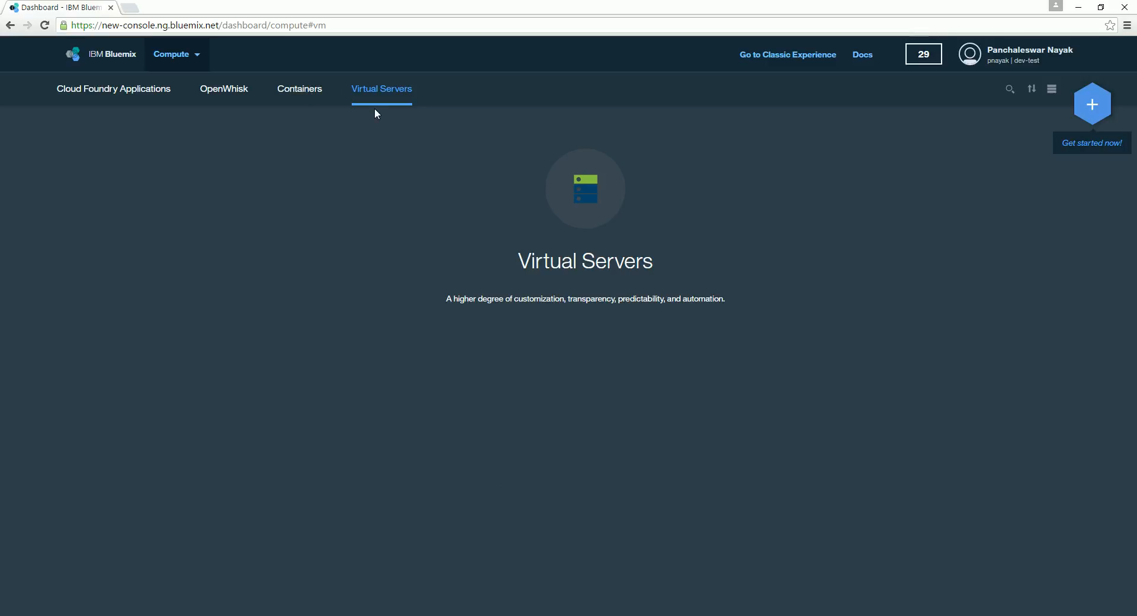
mouse_move(173, 99)
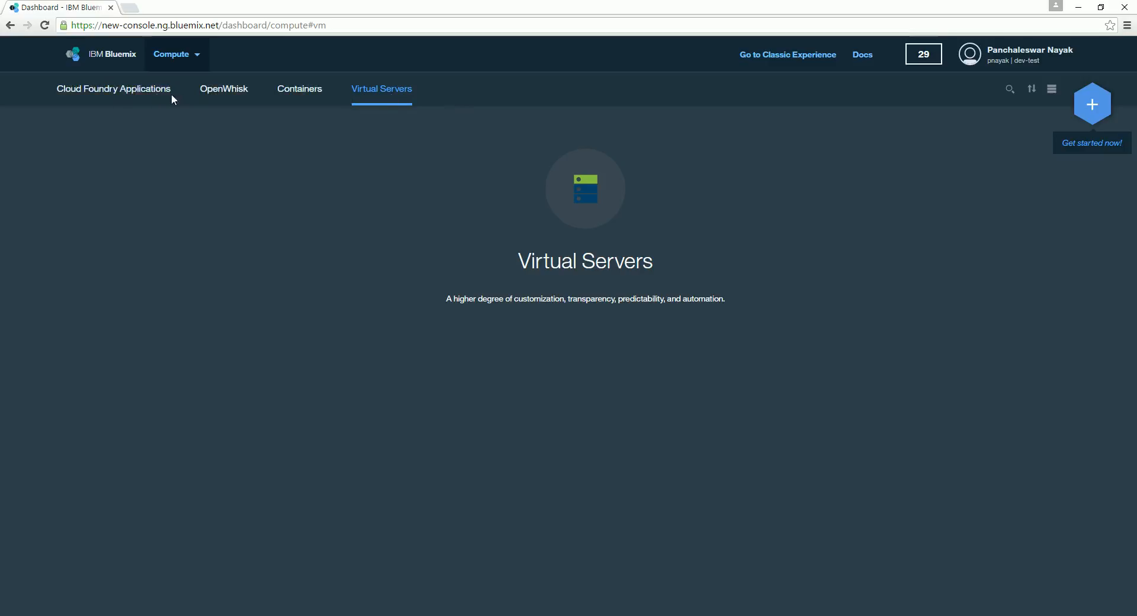
click(113, 88)
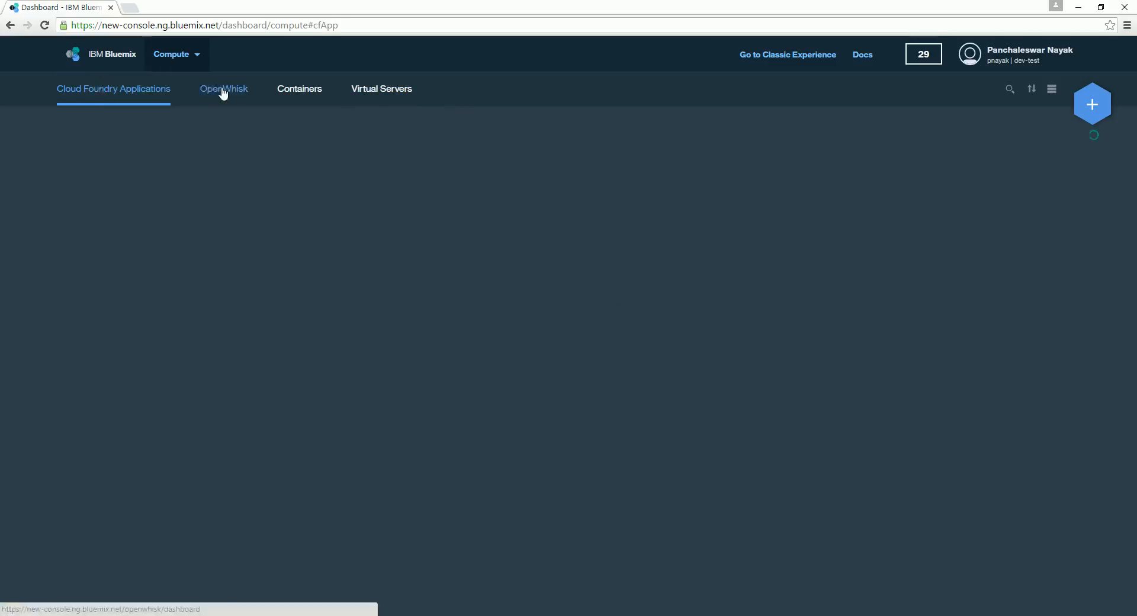
- Revisit the OpenWhisk welcome page and show the Containers section again
click(224, 89)
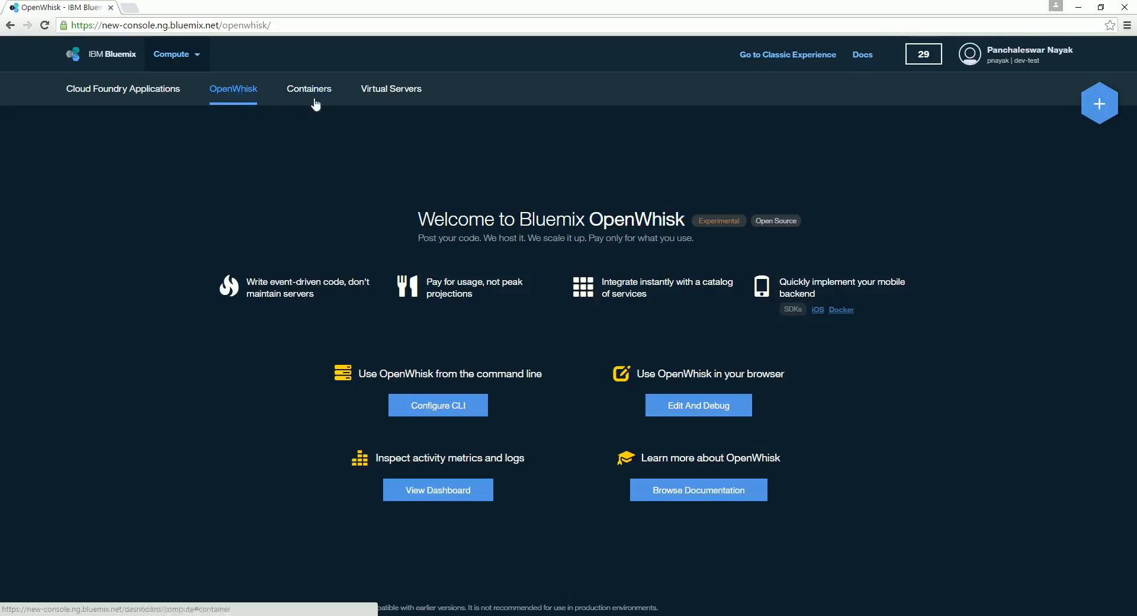
click(308, 89)
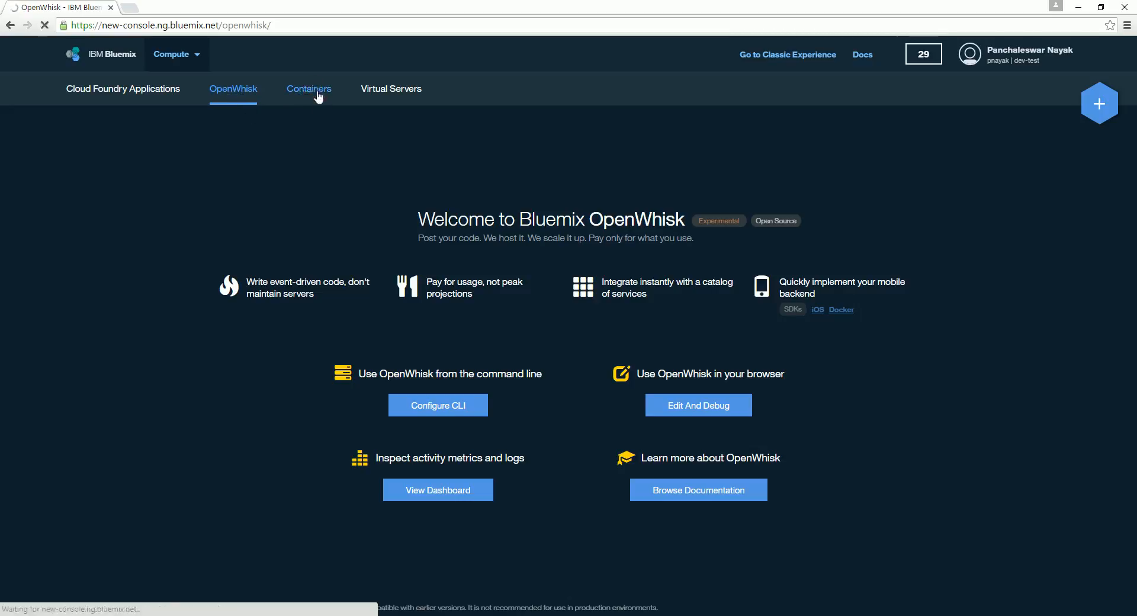
click(308, 89)
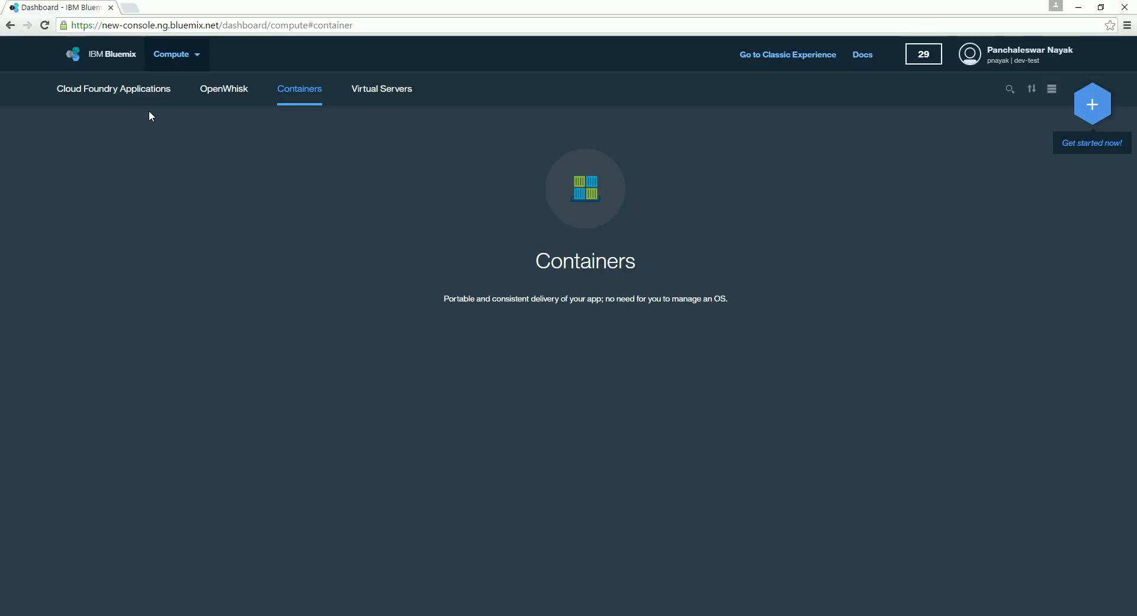
mouse_move(130, 98)
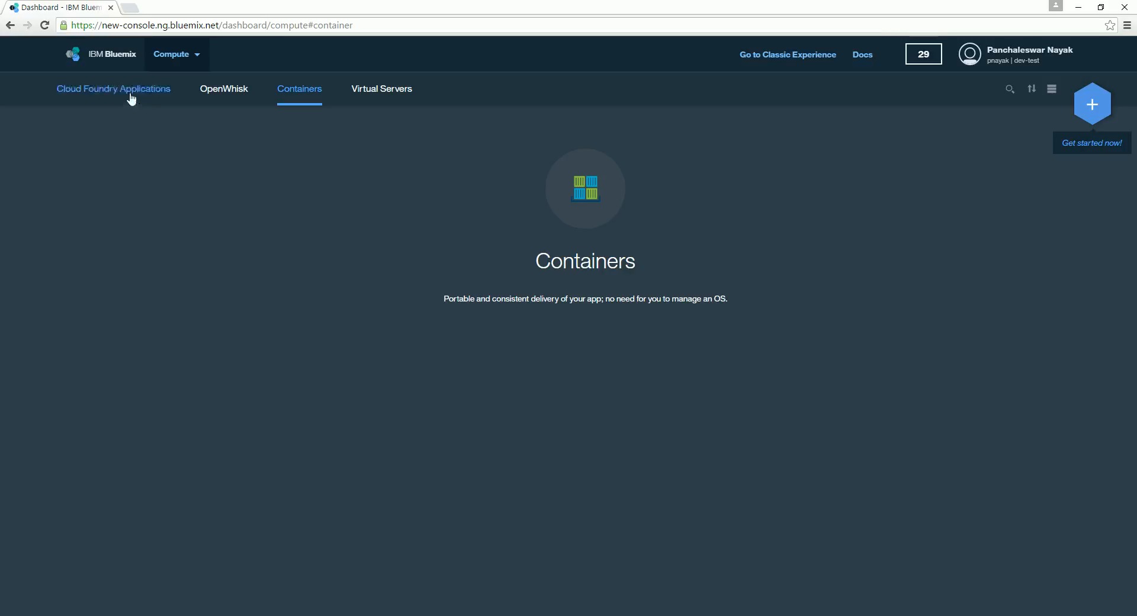
- Return to the Cloud Foundry Applications section and let it load
click(114, 89)
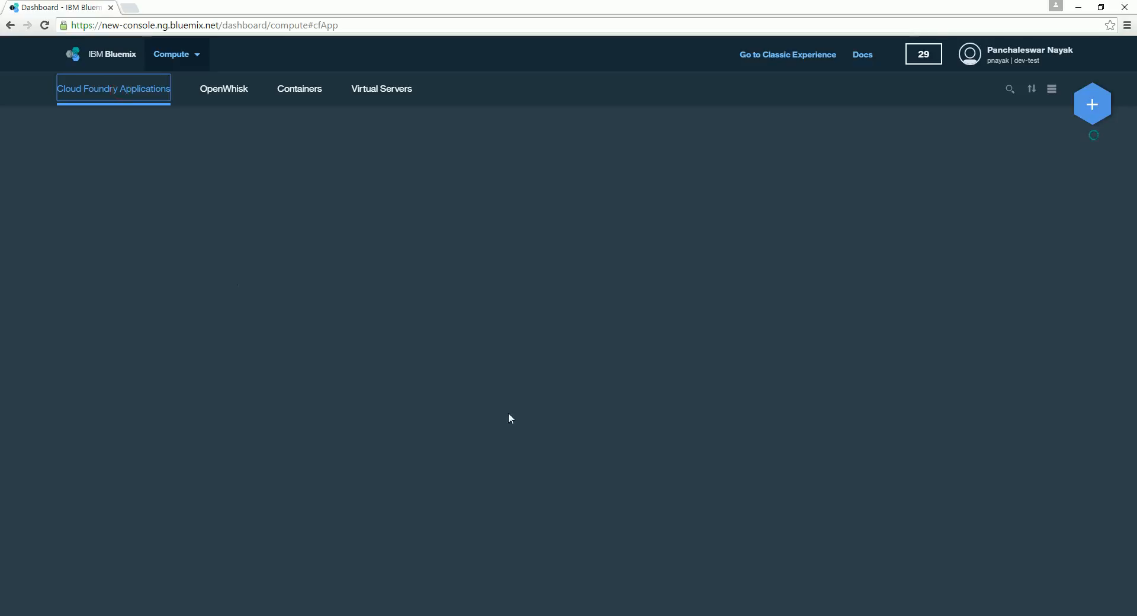
mouse_move(256, 336)
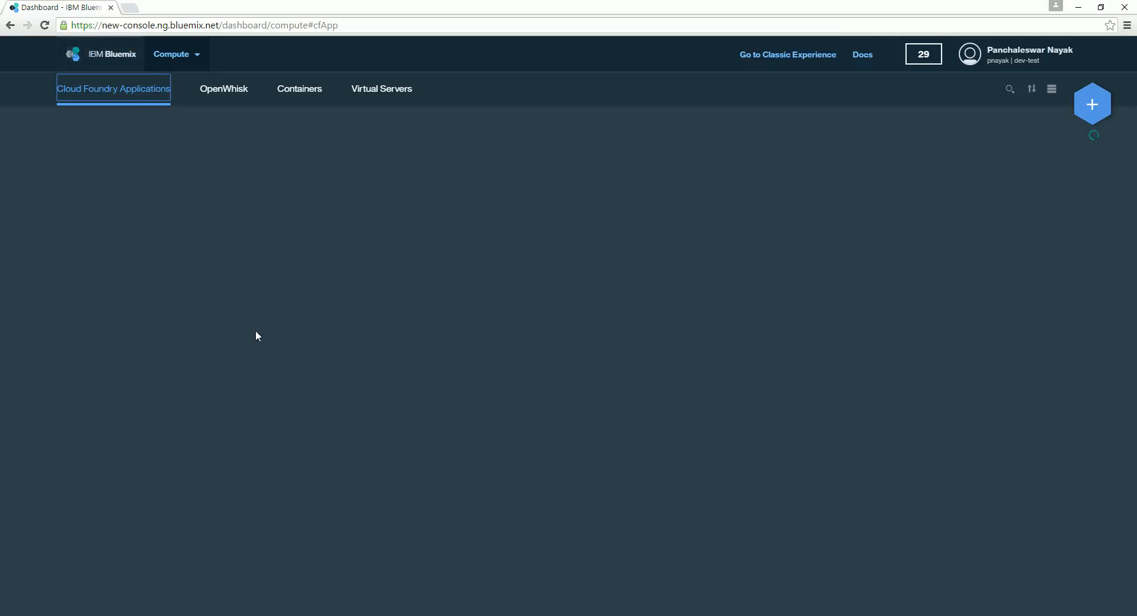
mouse_move(120, 96)
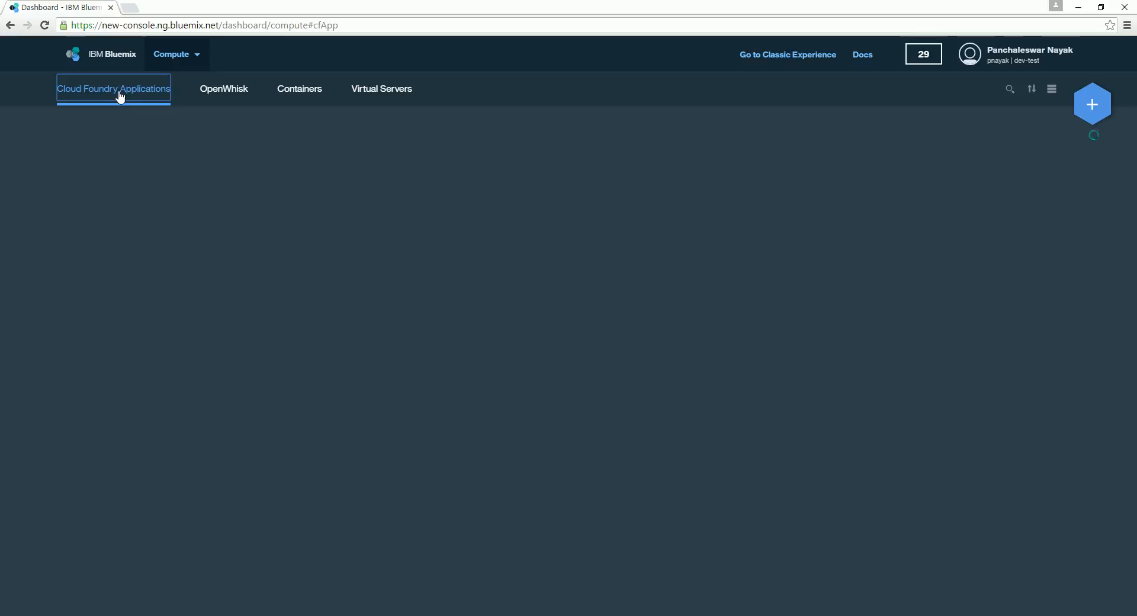
mouse_move(344, 287)
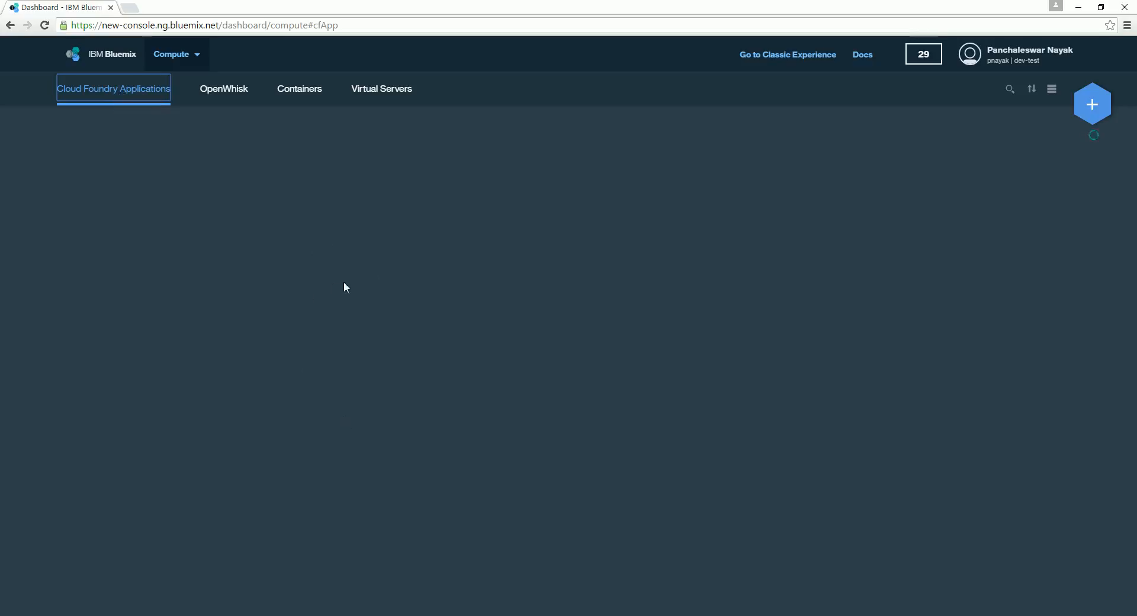
mouse_move(451, 590)
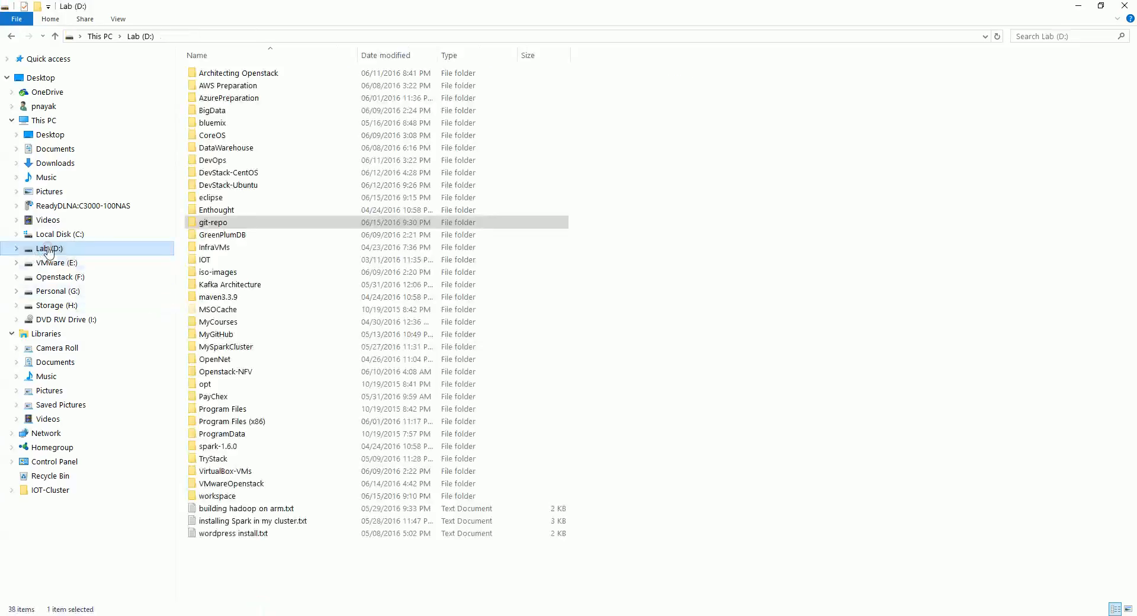
- Launch Eclipse via eclipse.exe in the eclipse folder on Lab (D:)
double_click(211, 198)
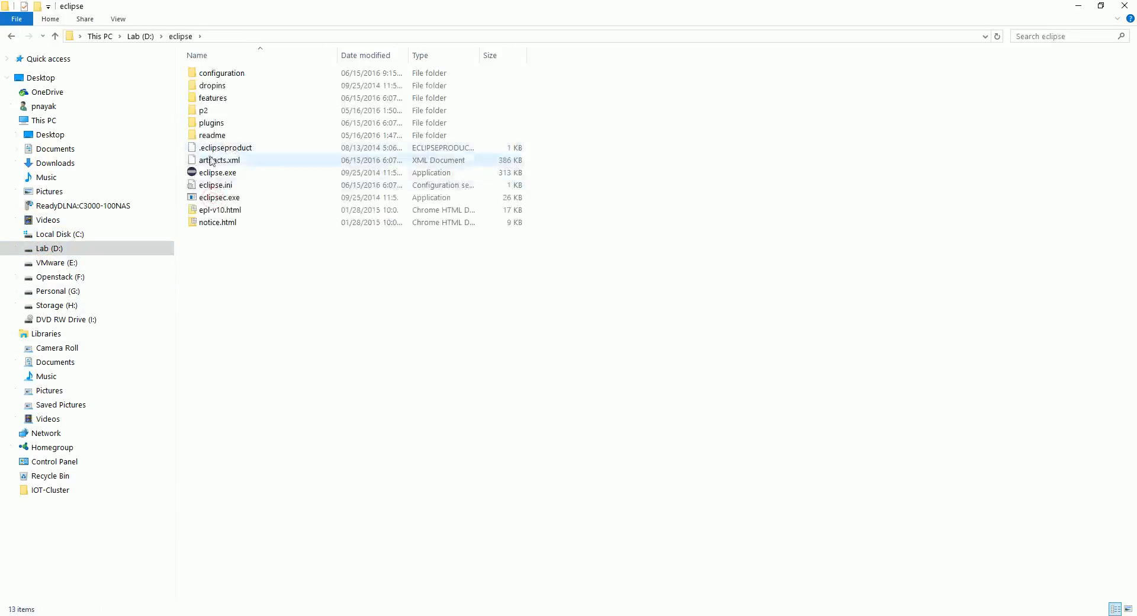
double_click(218, 171)
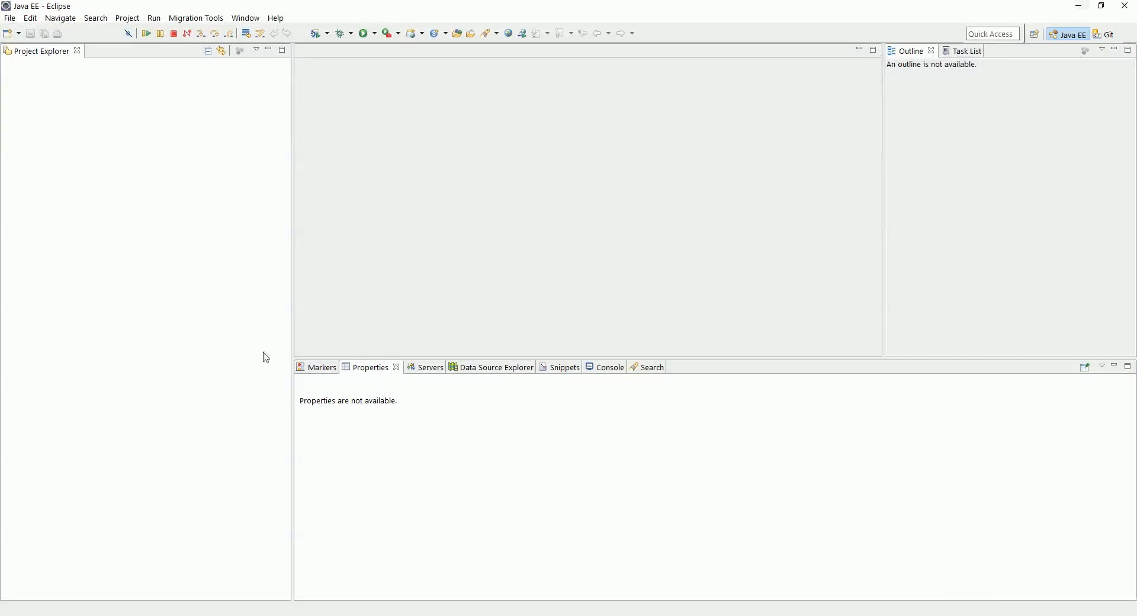
mouse_move(306, 456)
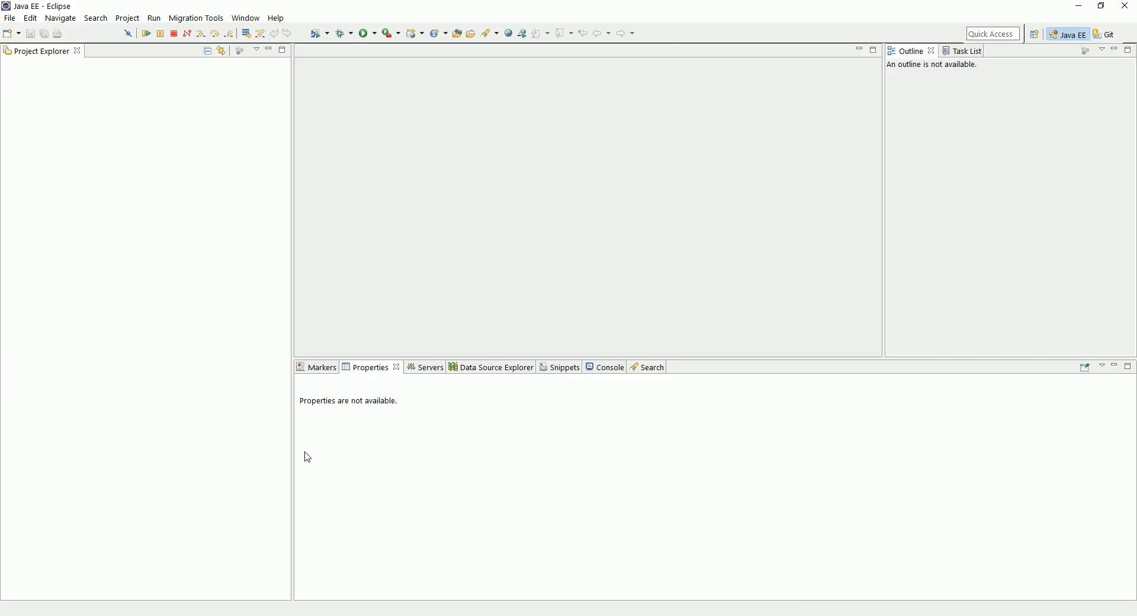
mouse_move(425, 361)
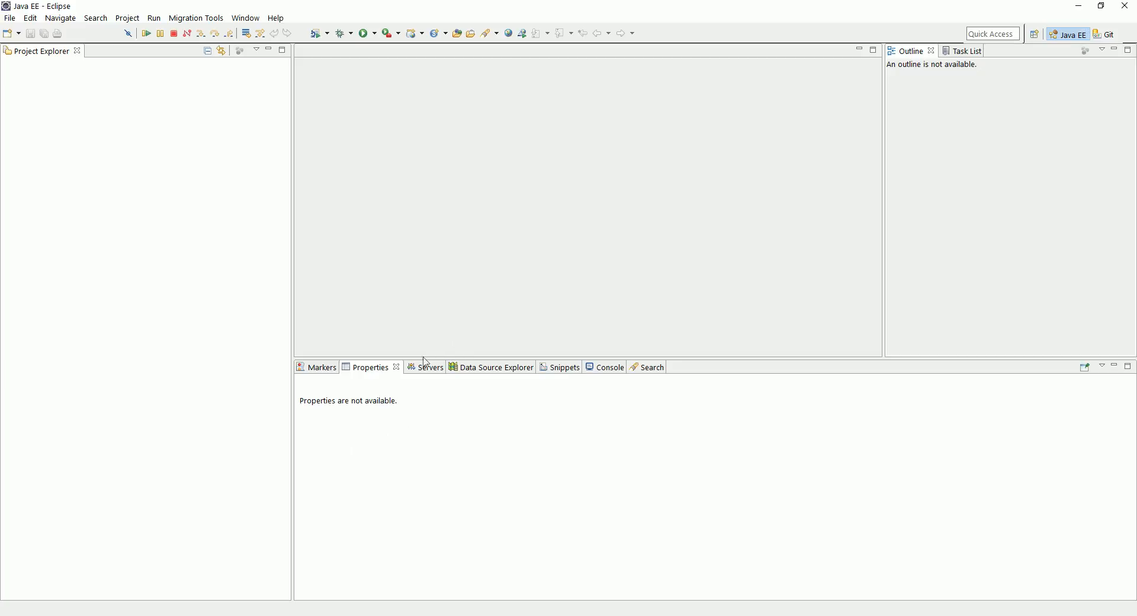
- Show the Servers view and select the IBM Bluemix server entry
click(417, 366)
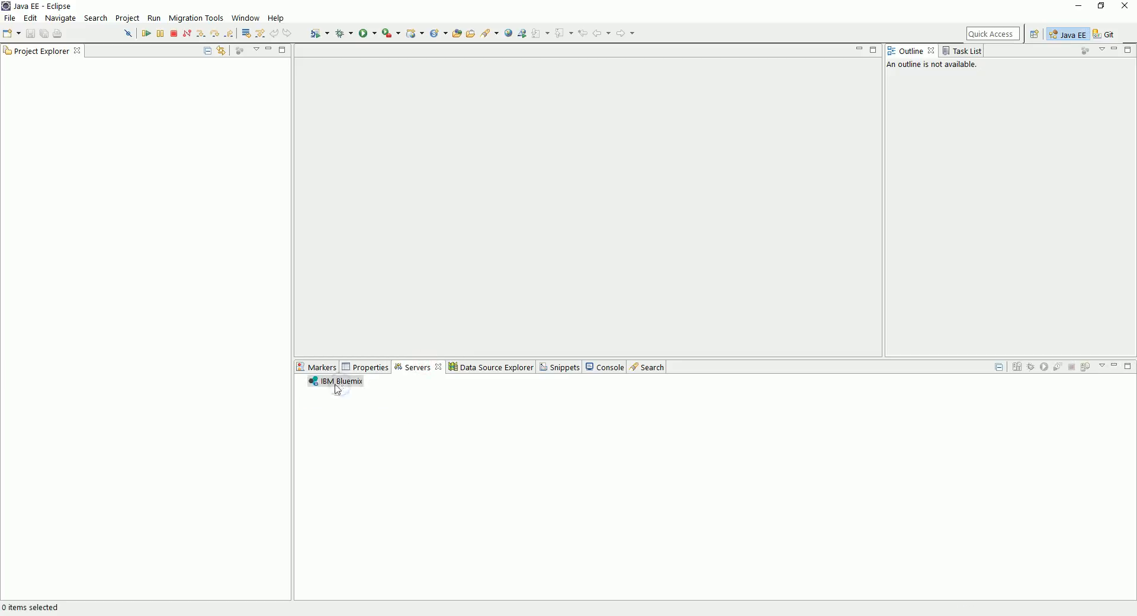
click(341, 382)
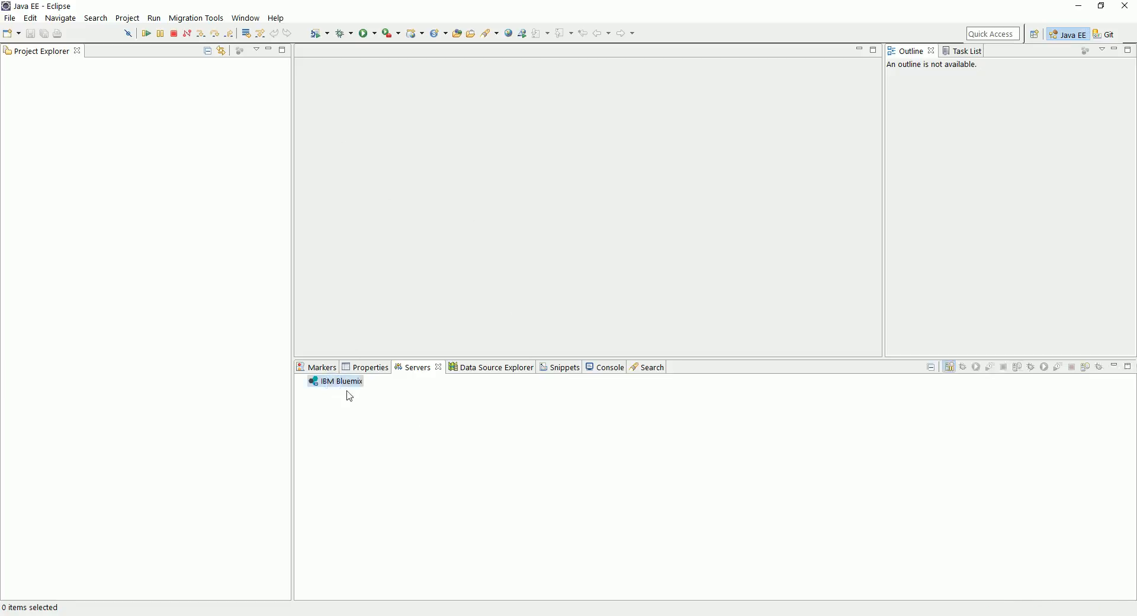
- Delete the IBM Bluemix server and start the New Server wizard
right_click(341, 382)
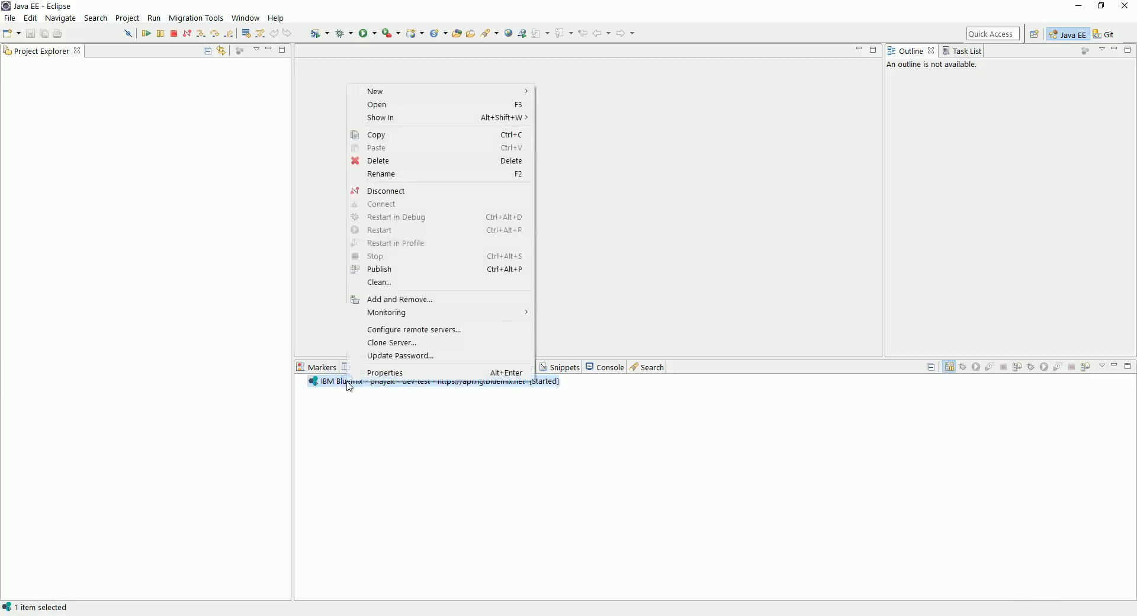
mouse_move(385, 372)
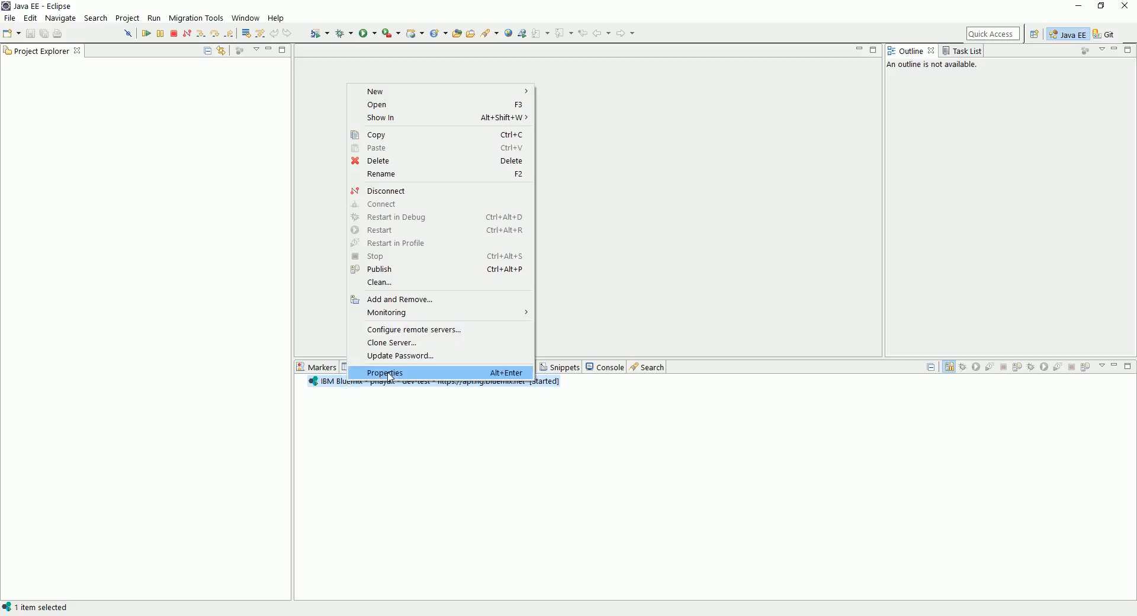
click(378, 160)
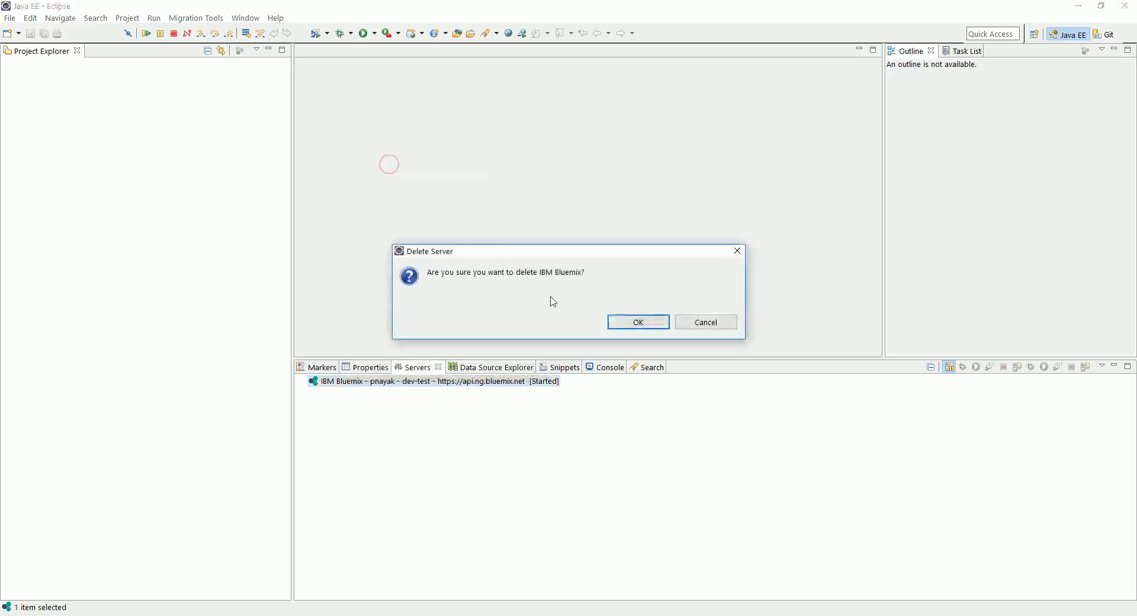
click(637, 321)
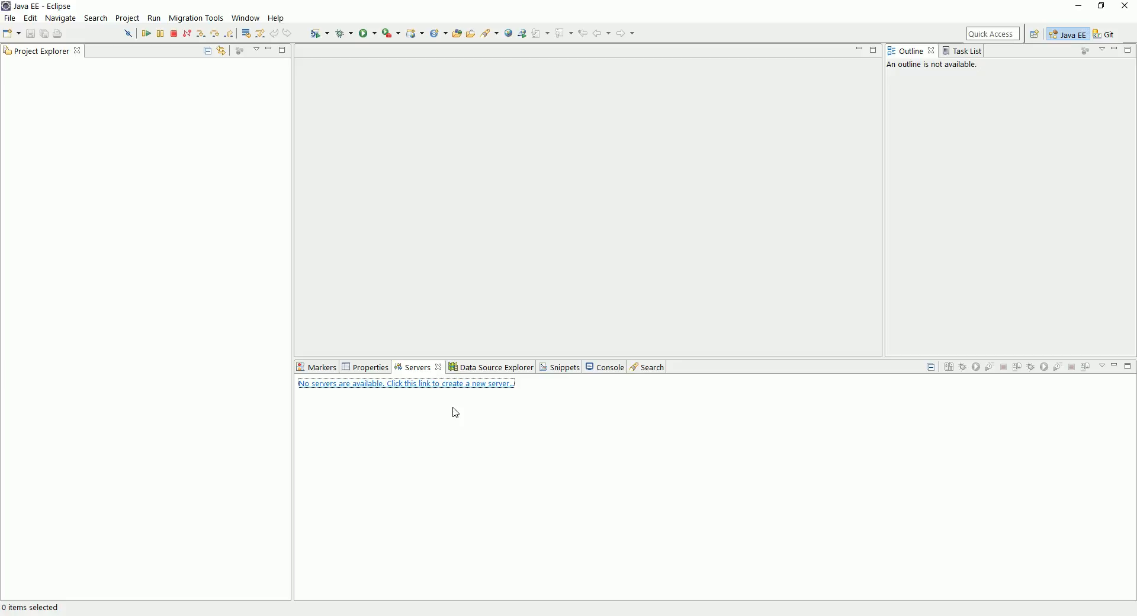
mouse_move(316, 392)
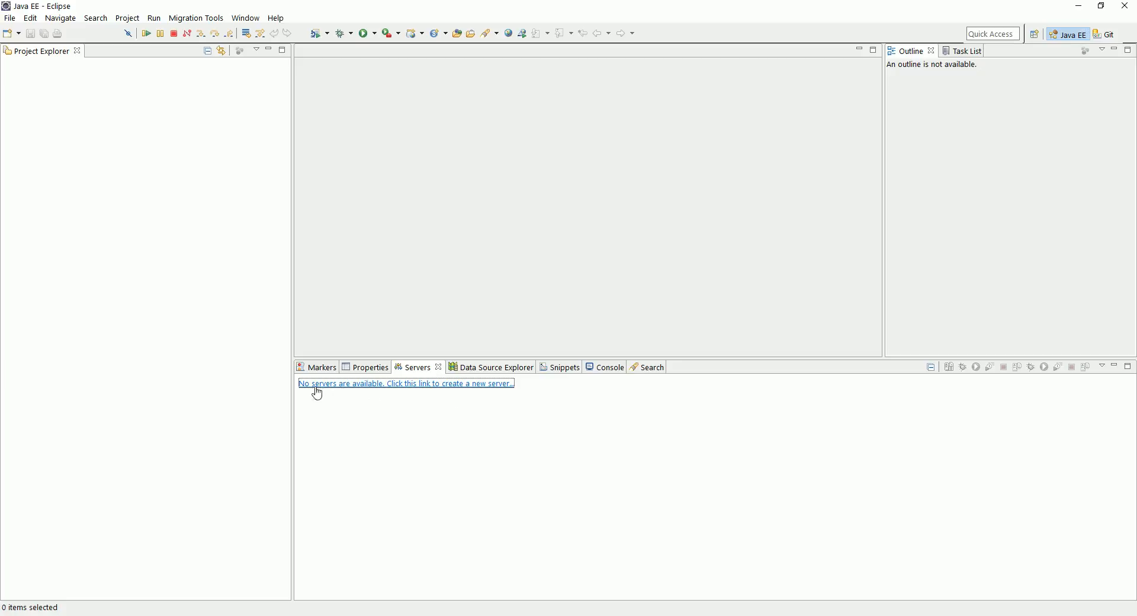
mouse_move(383, 391)
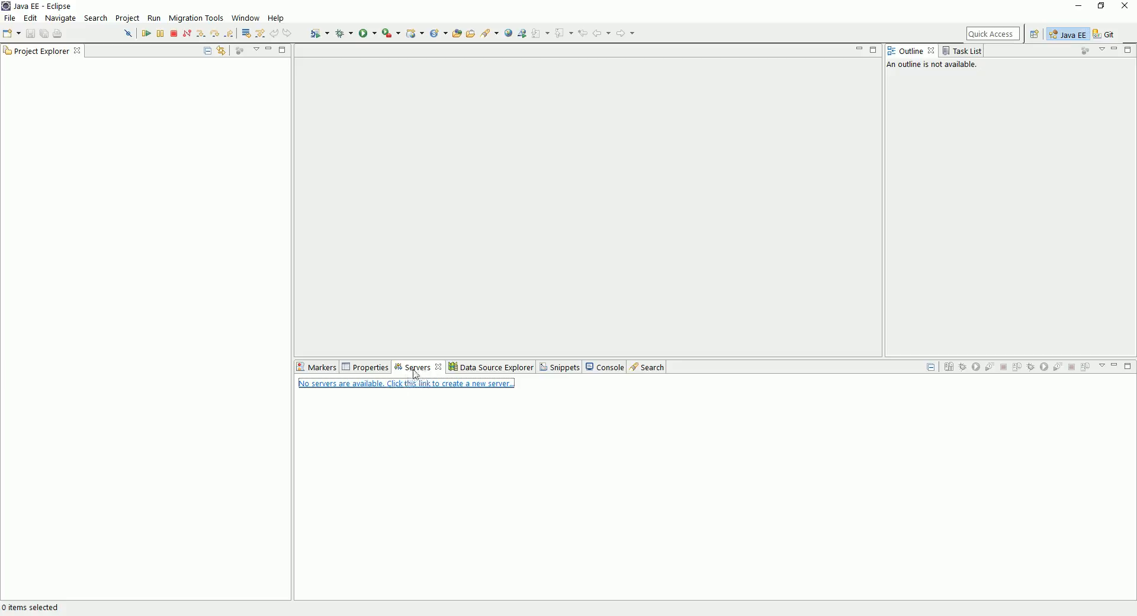
mouse_move(409, 385)
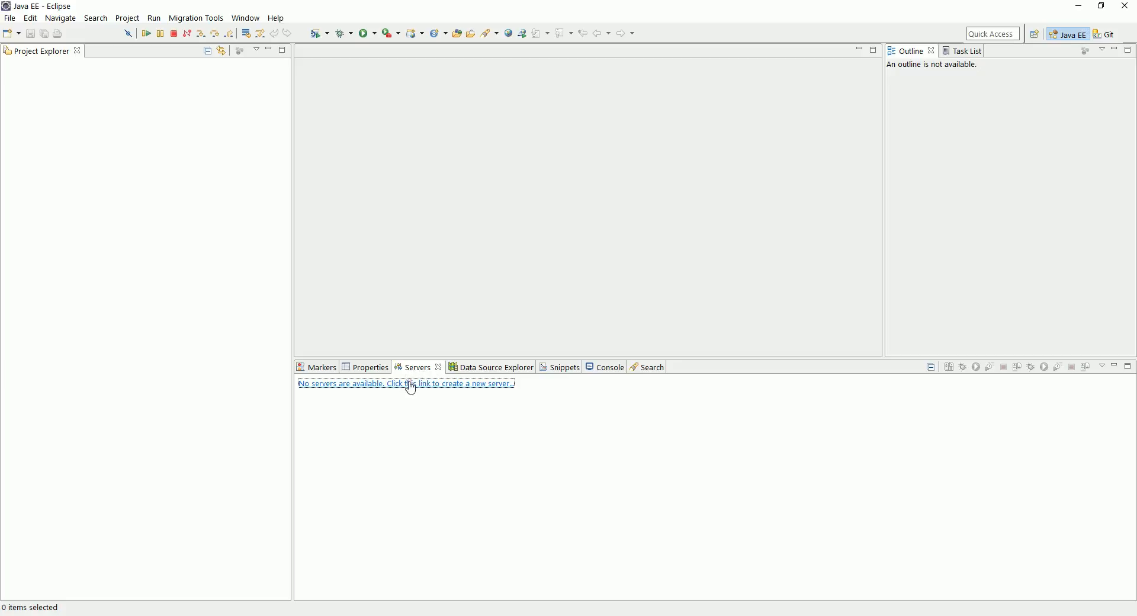
click(405, 382)
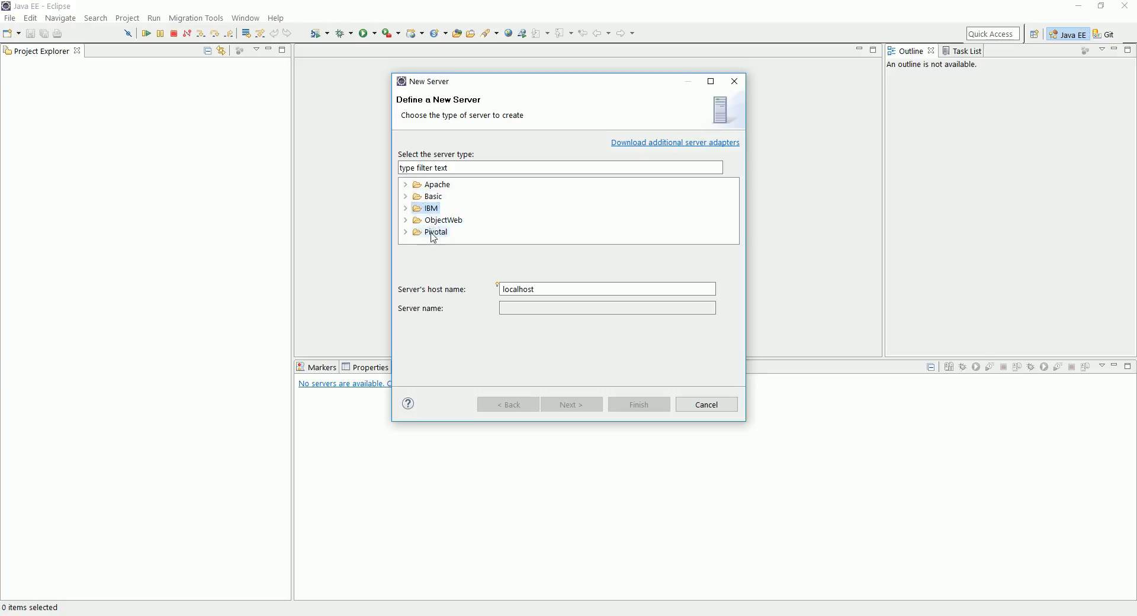
- Choose IBM Bluemix under IBM as the server type and continue to the account page
click(406, 232)
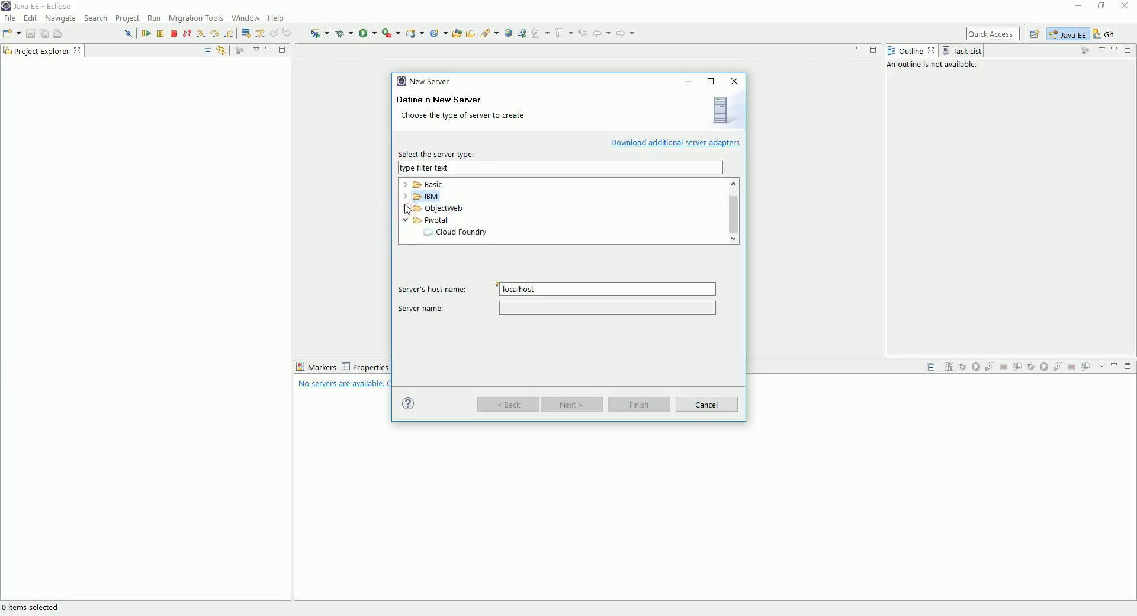
click(406, 196)
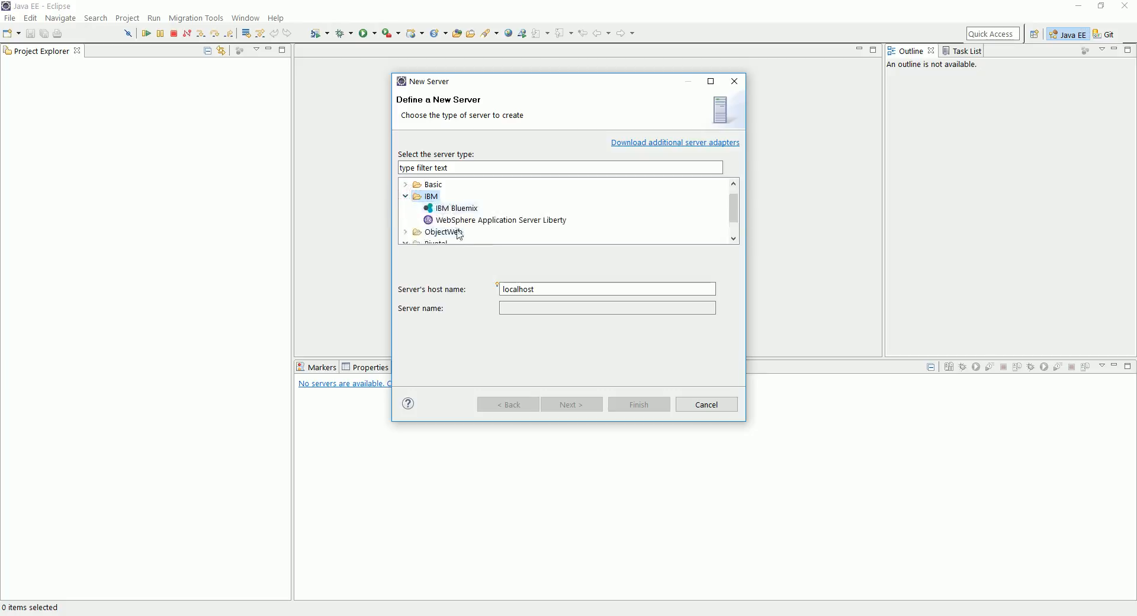
click(457, 208)
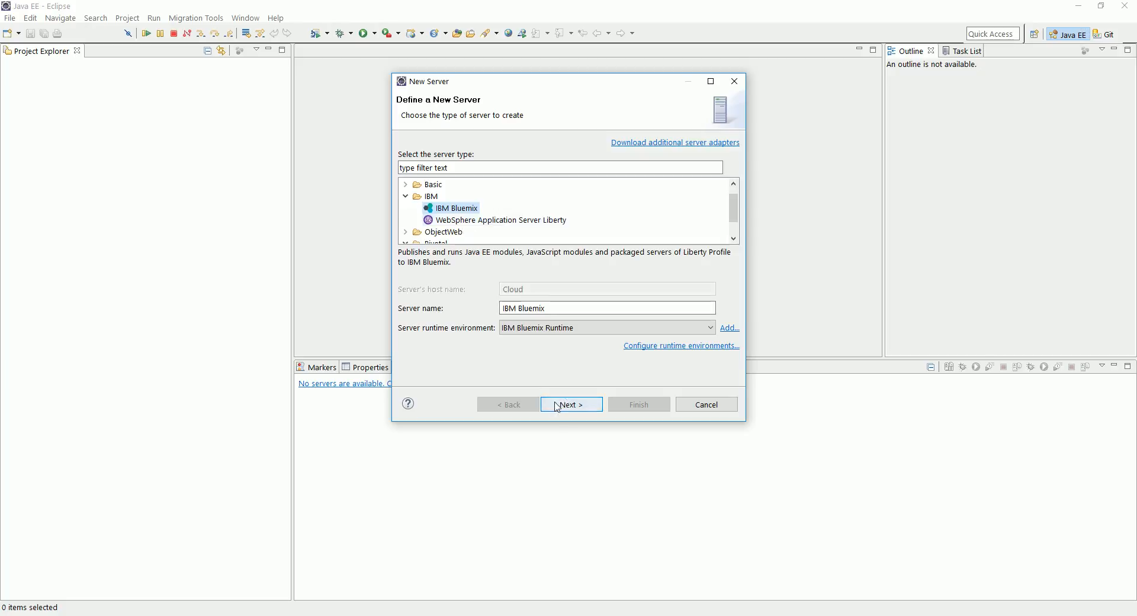
click(570, 404)
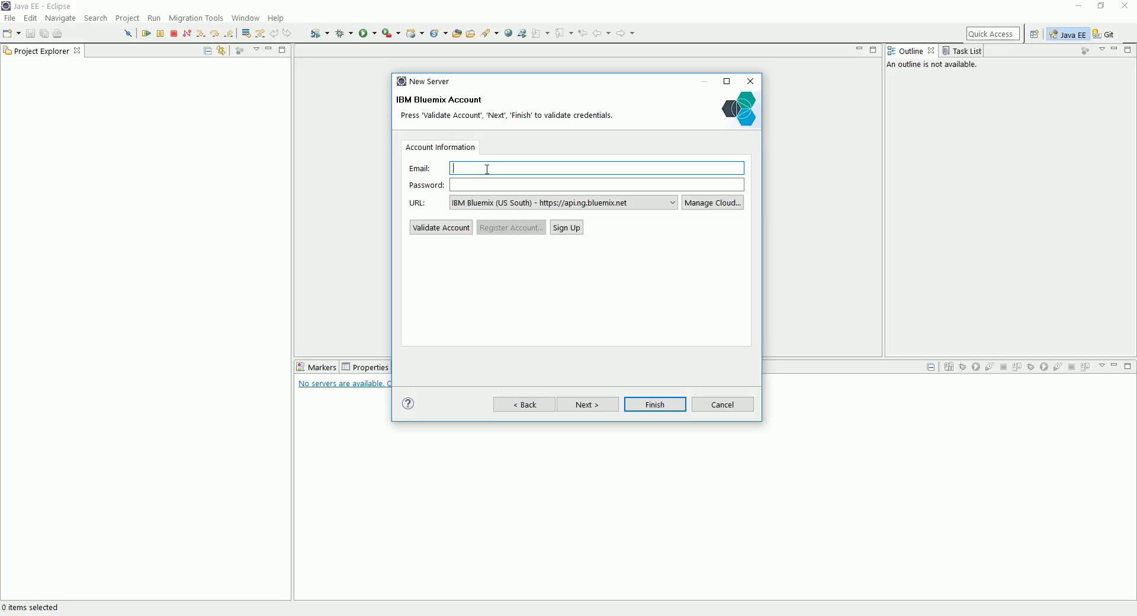
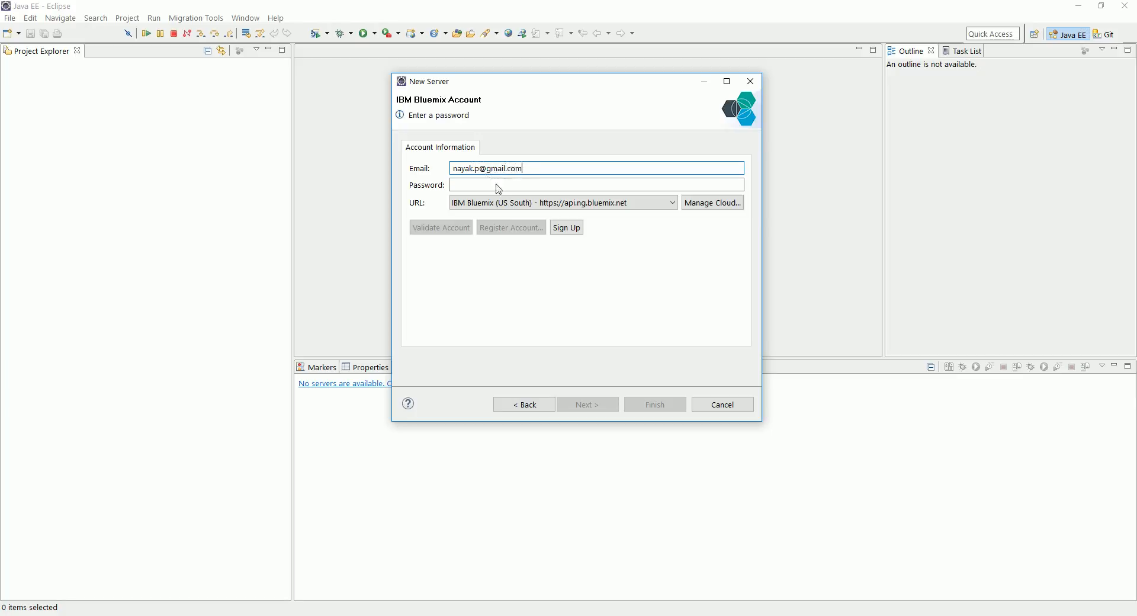
- Enter the Bluemix account email and password, then show the region URL list
click(595, 185)
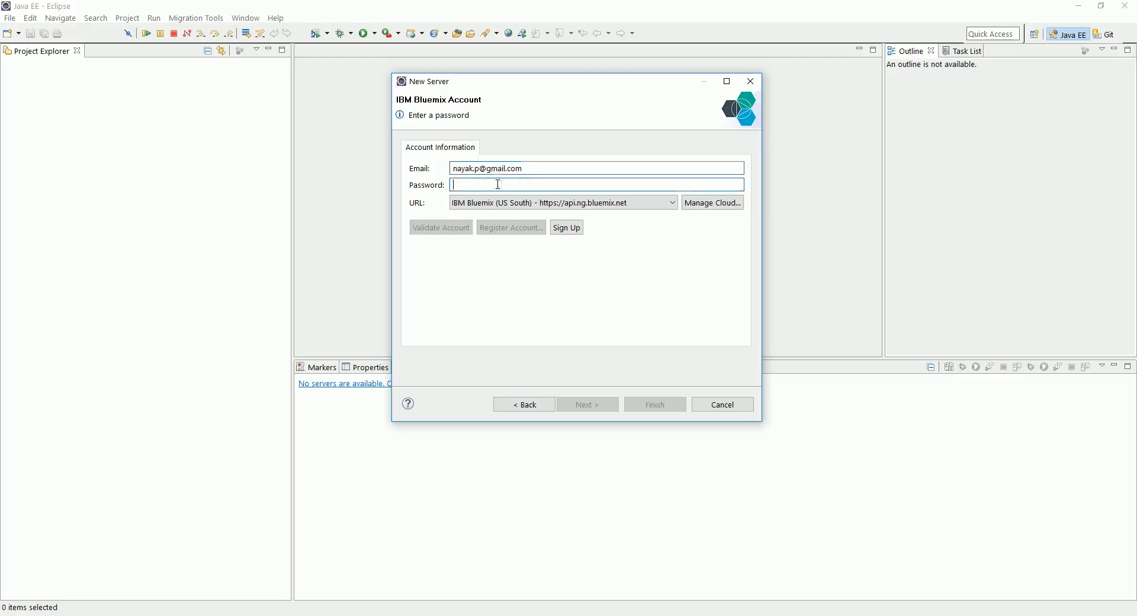
text(••••)
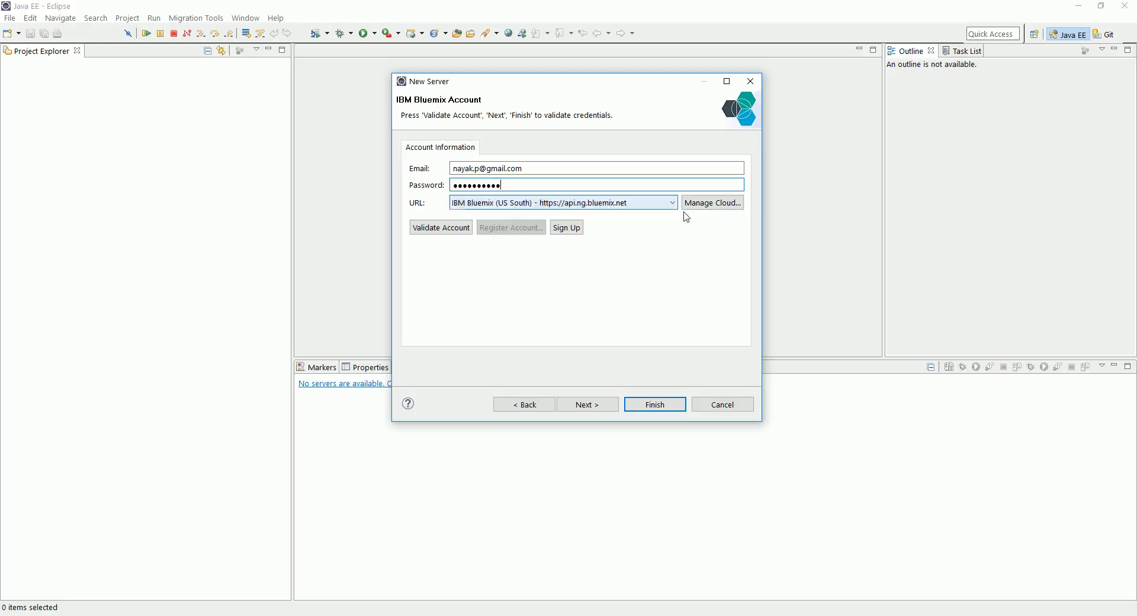
click(668, 202)
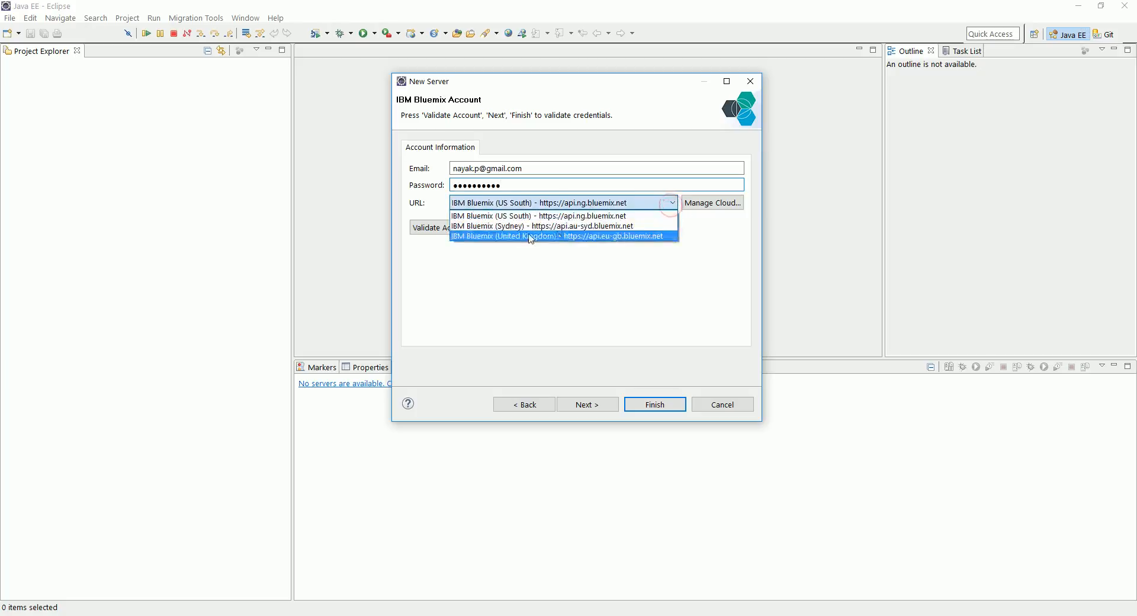
mouse_move(515, 225)
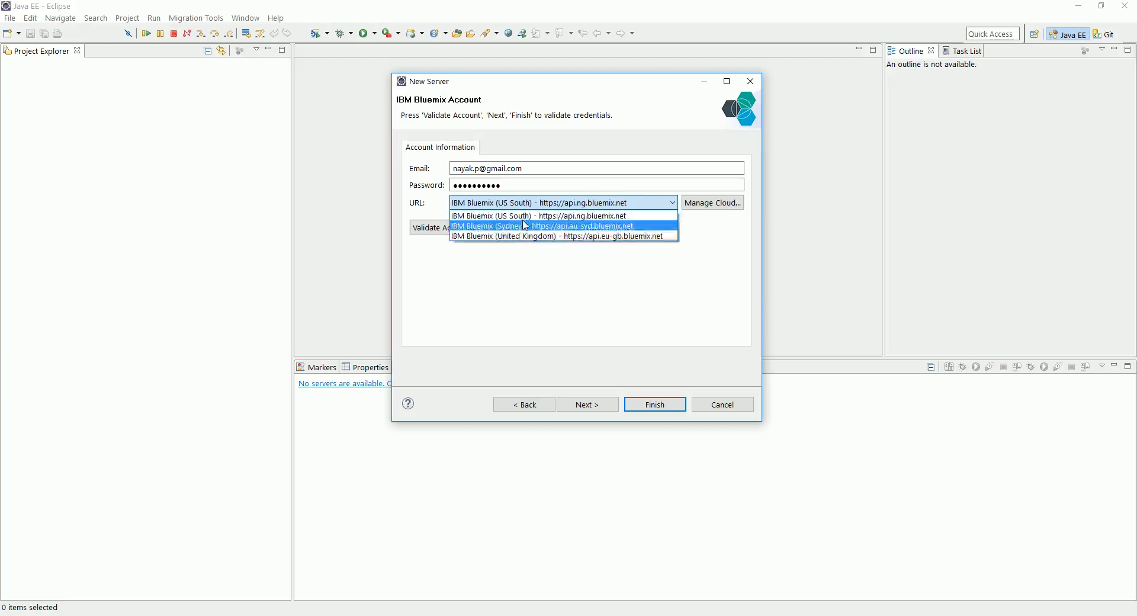
mouse_move(518, 235)
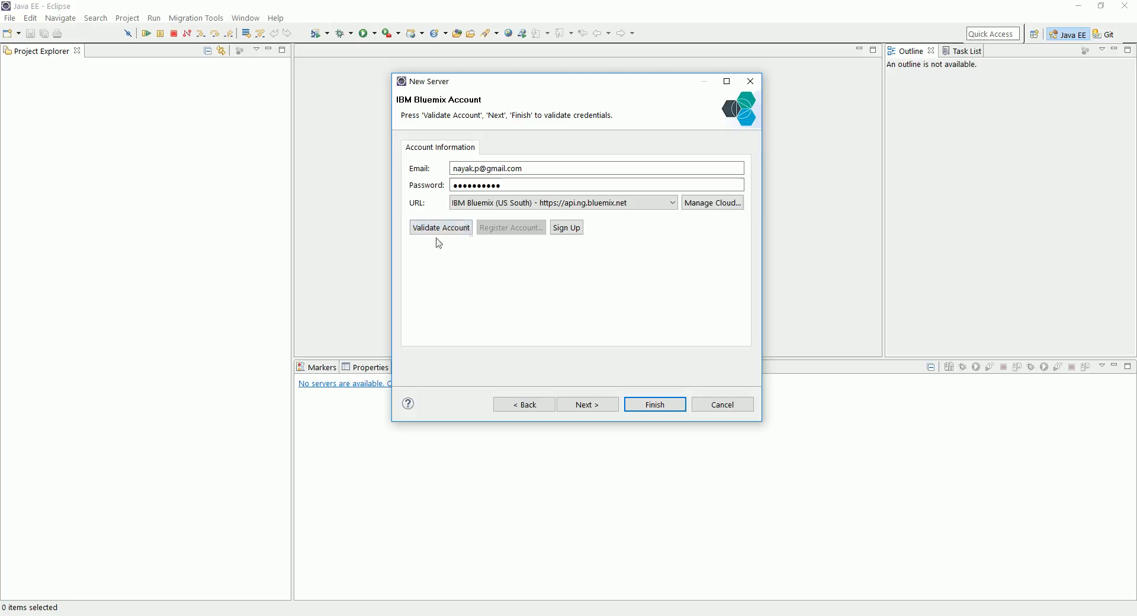
- Validate the Bluemix account credentials for the US South endpoint and continue
click(440, 227)
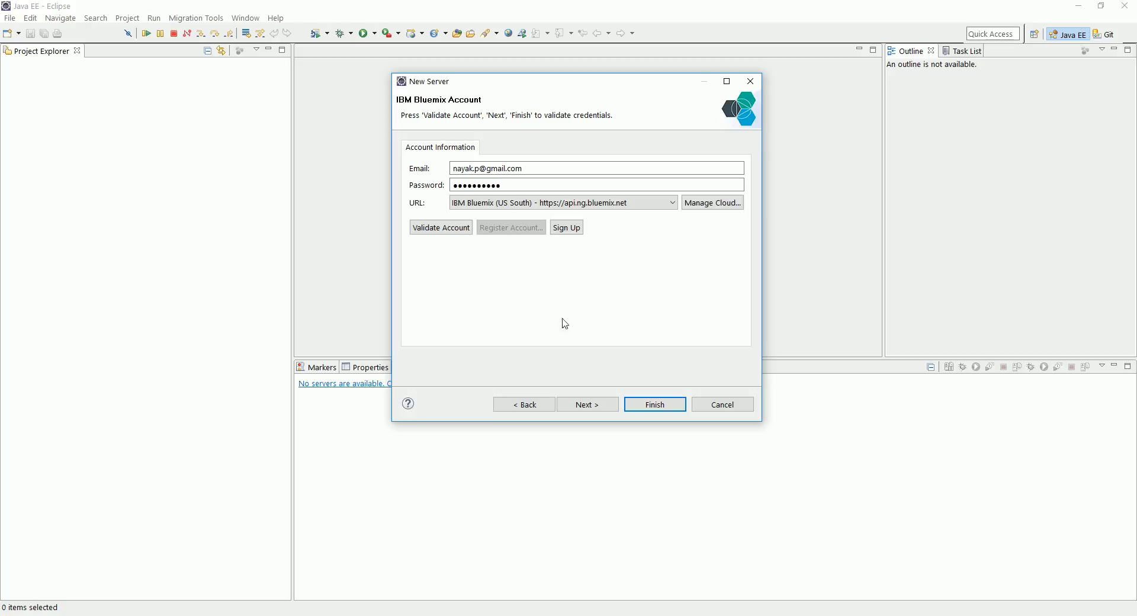
mouse_move(506, 225)
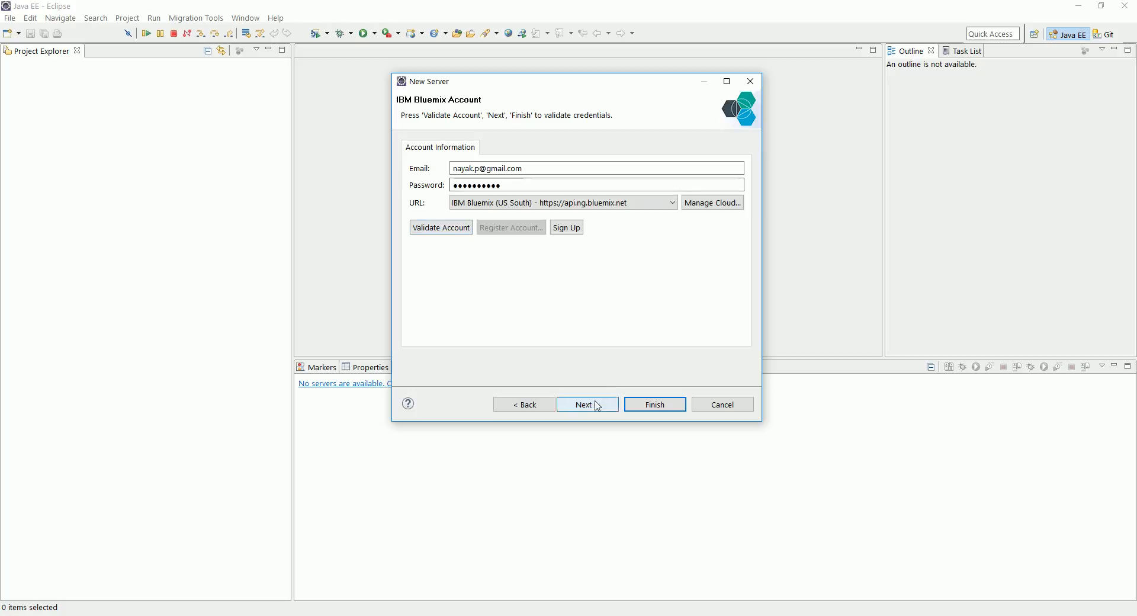
click(586, 404)
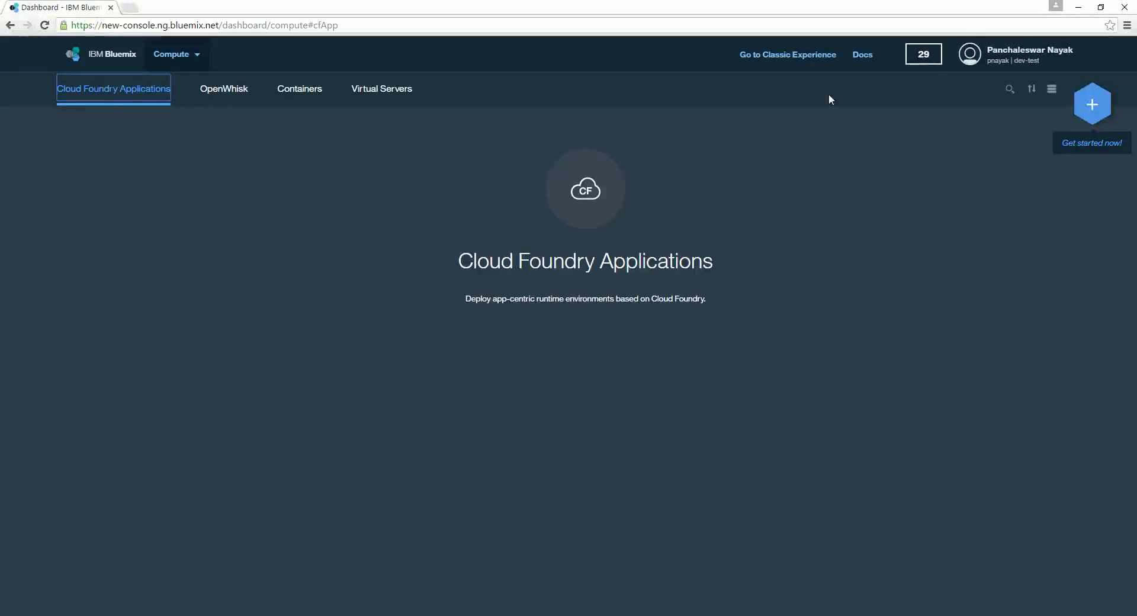
mouse_move(1033, 60)
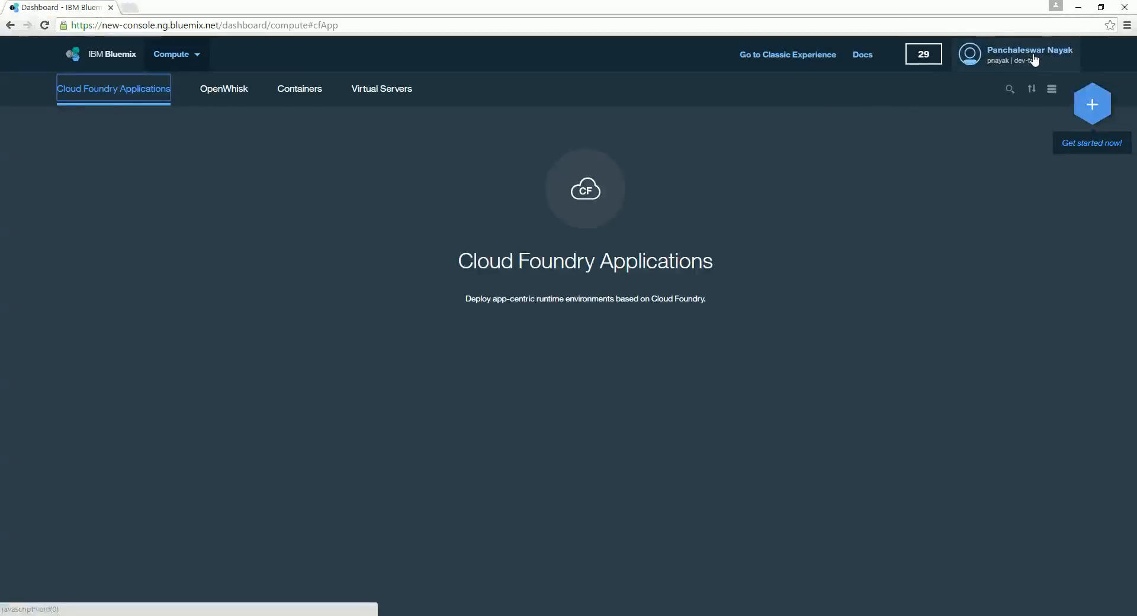
mouse_move(1030, 66)
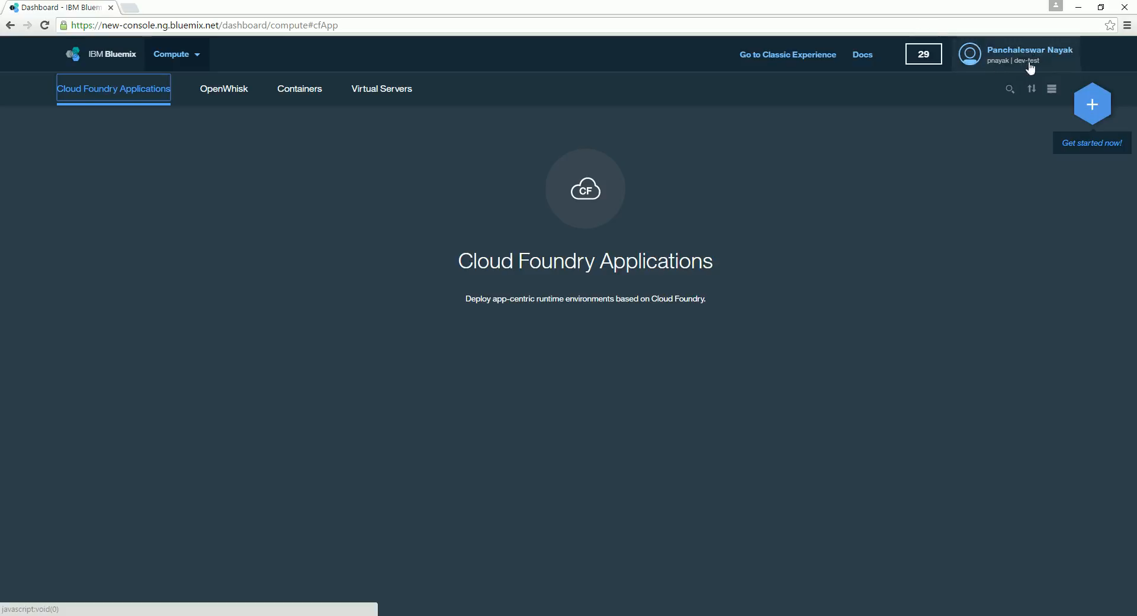
mouse_move(390, 611)
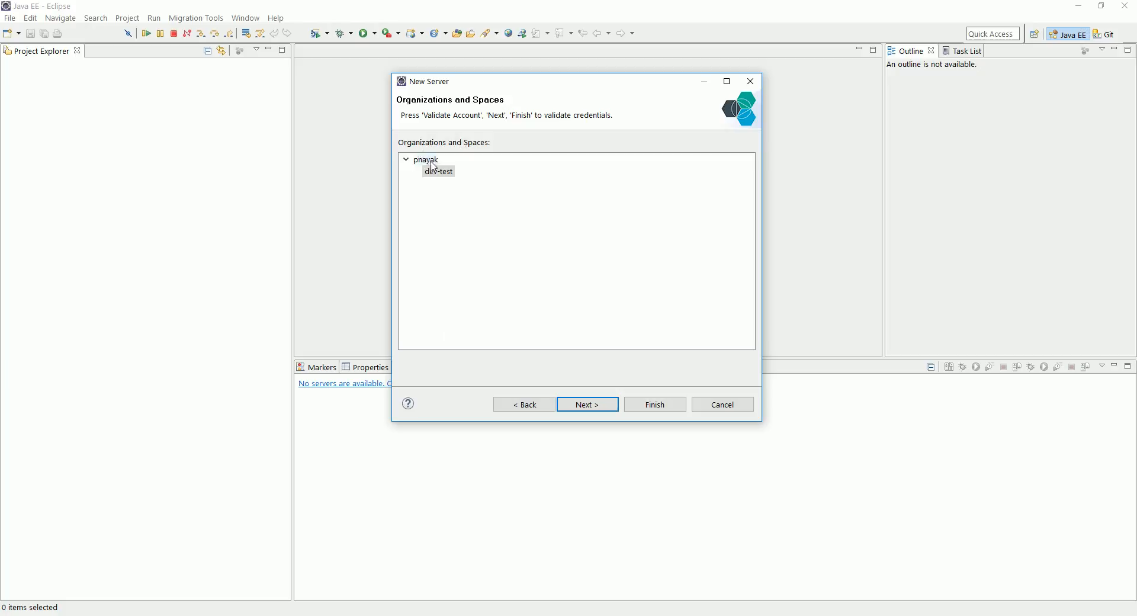
mouse_move(491, 152)
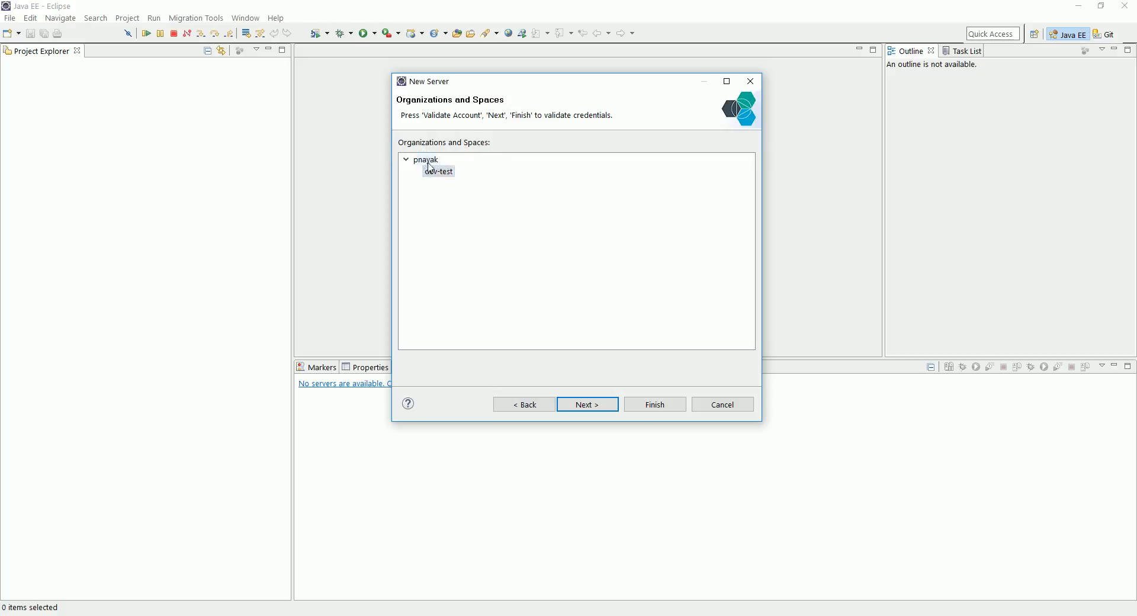
- Target the dev-test space and finish creating the IBM Bluemix server
click(438, 172)
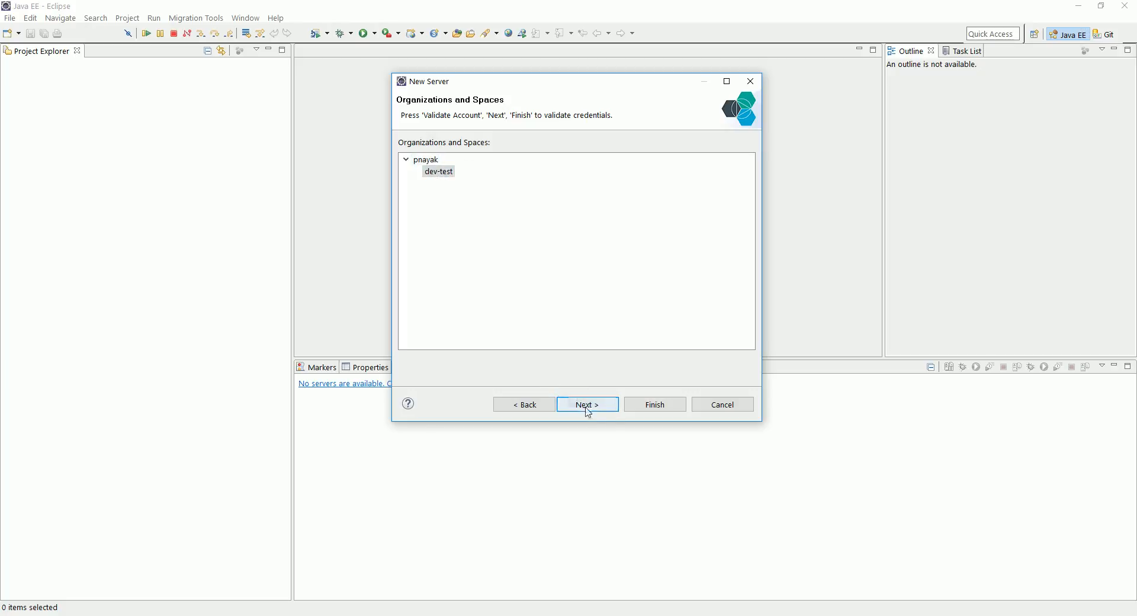
click(587, 404)
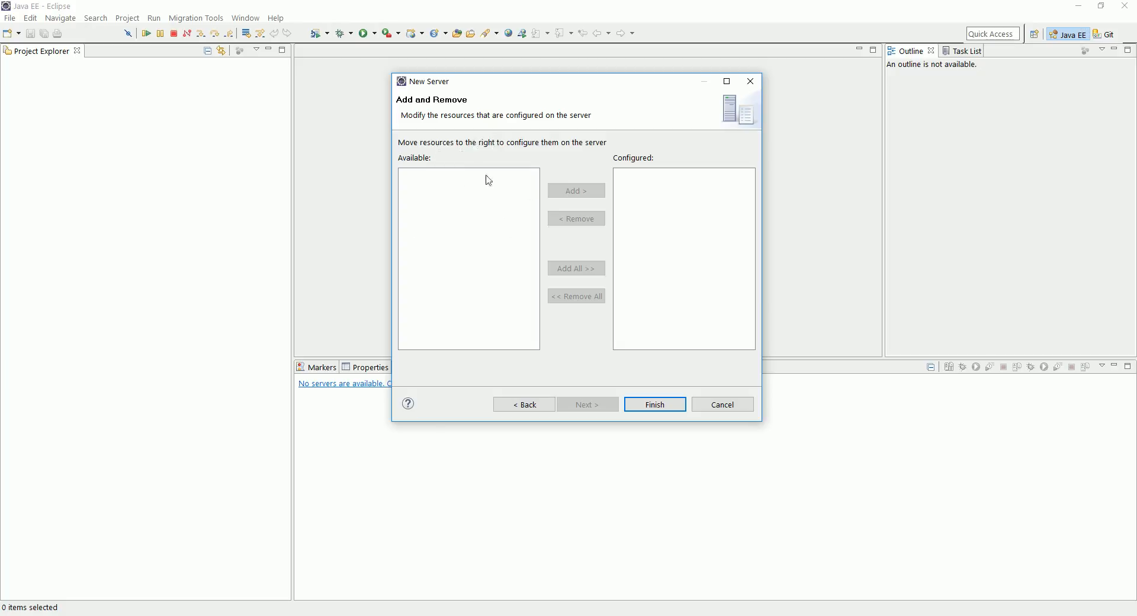
mouse_move(509, 314)
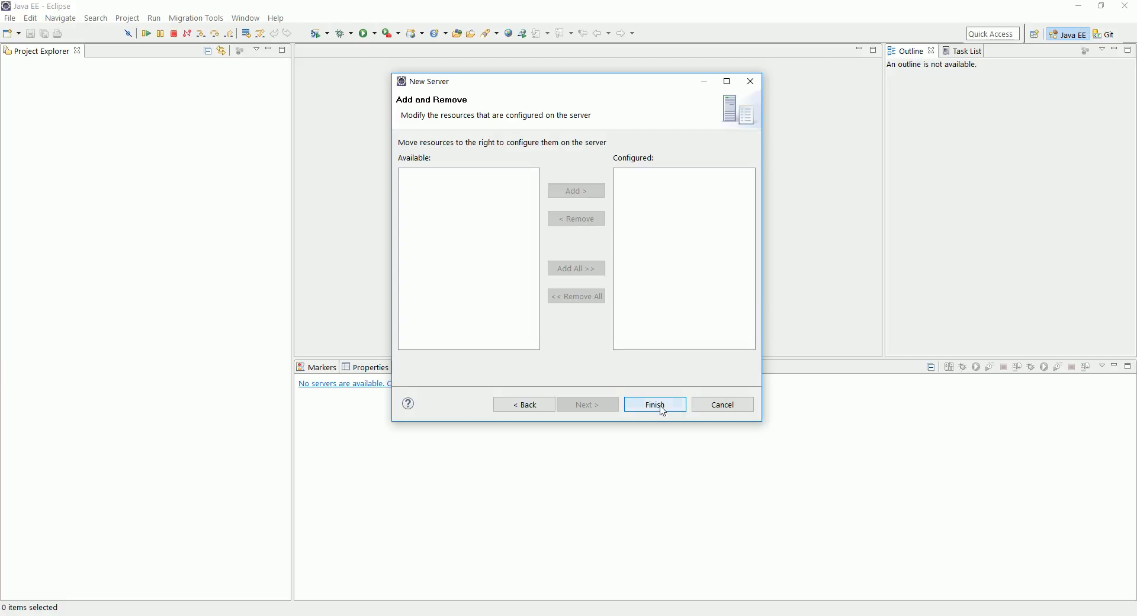
click(654, 404)
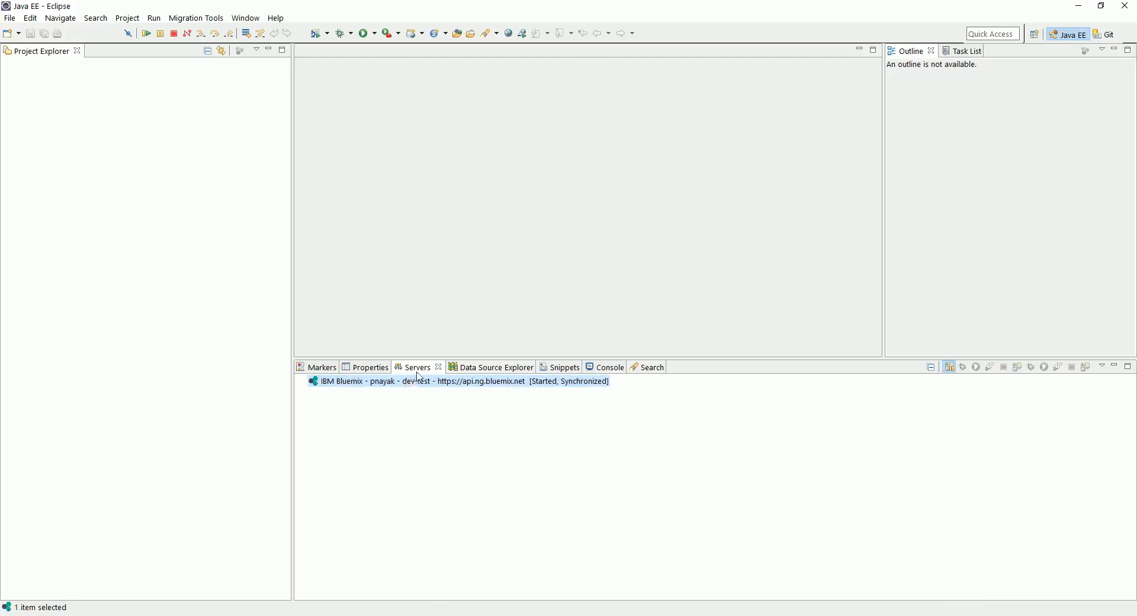
mouse_move(411, 381)
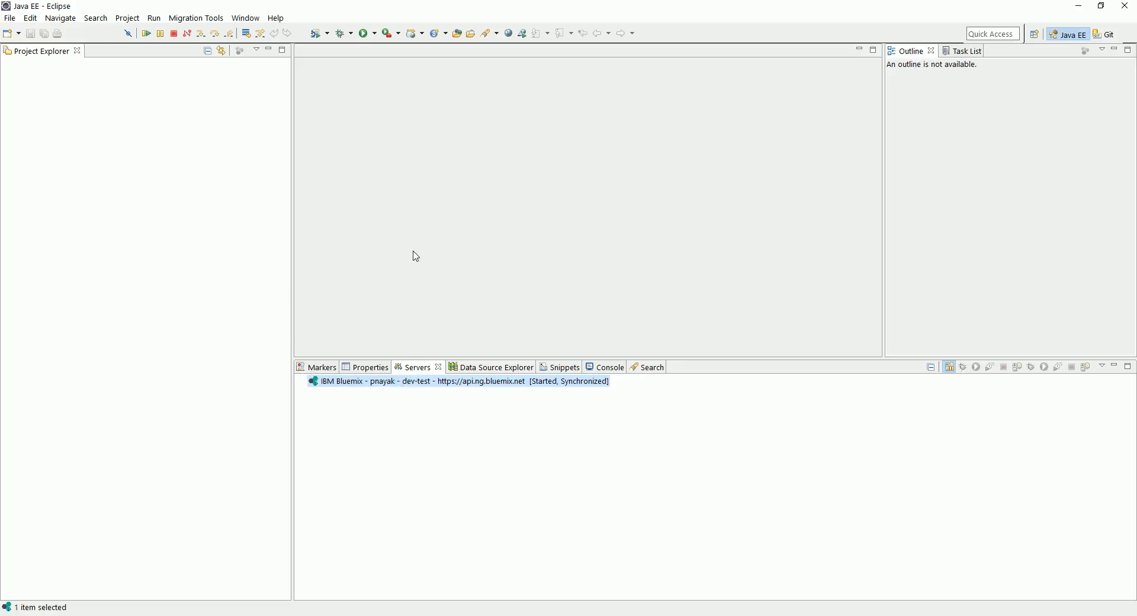
mouse_move(487, 404)
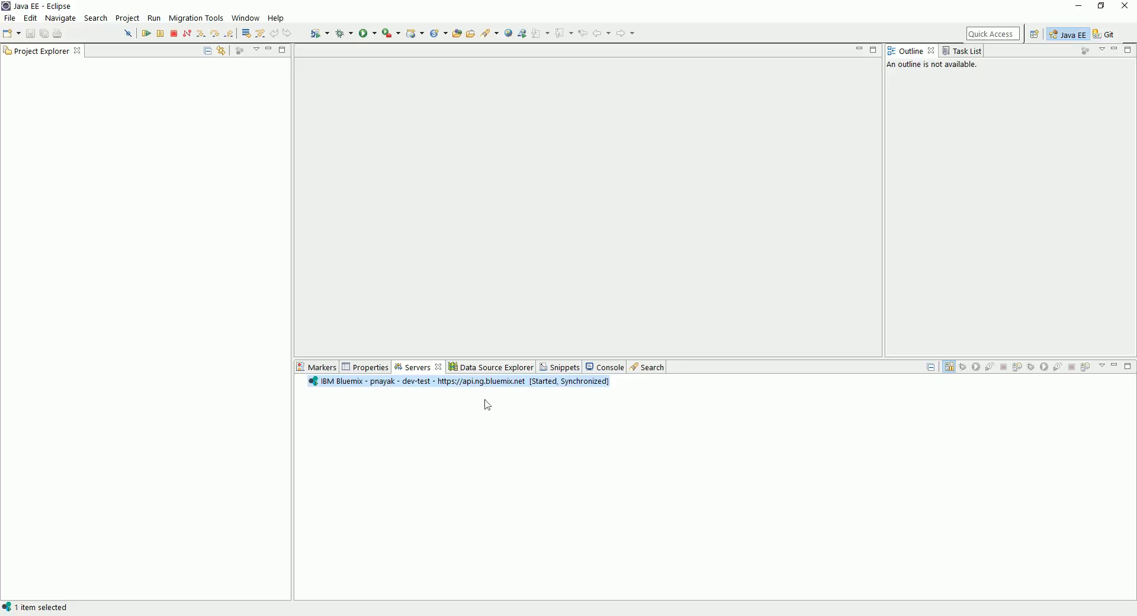
mouse_move(411, 382)
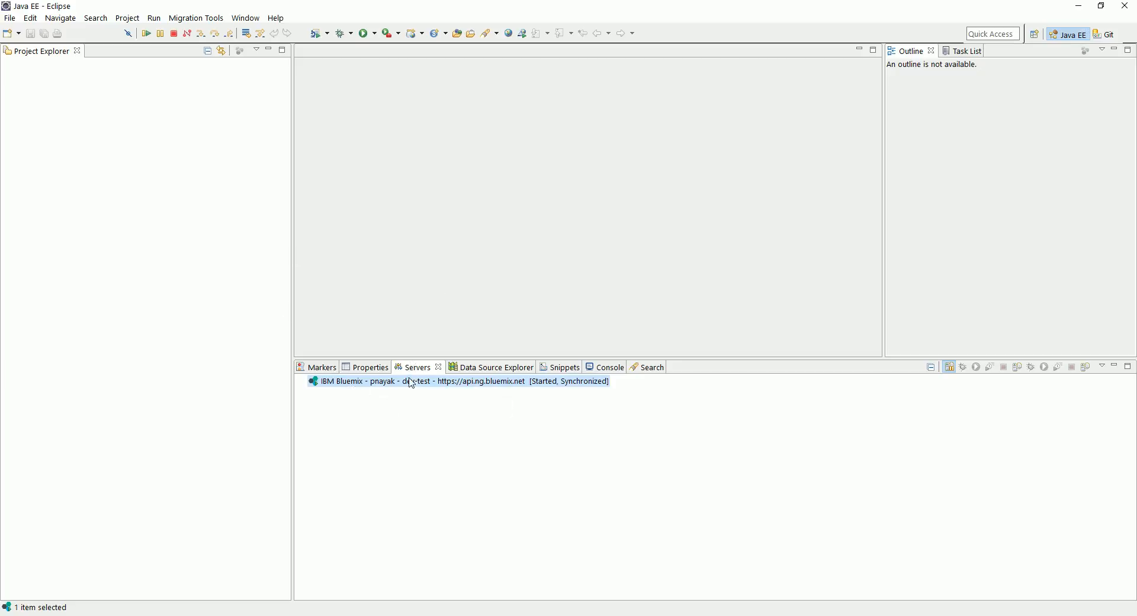
mouse_move(412, 381)
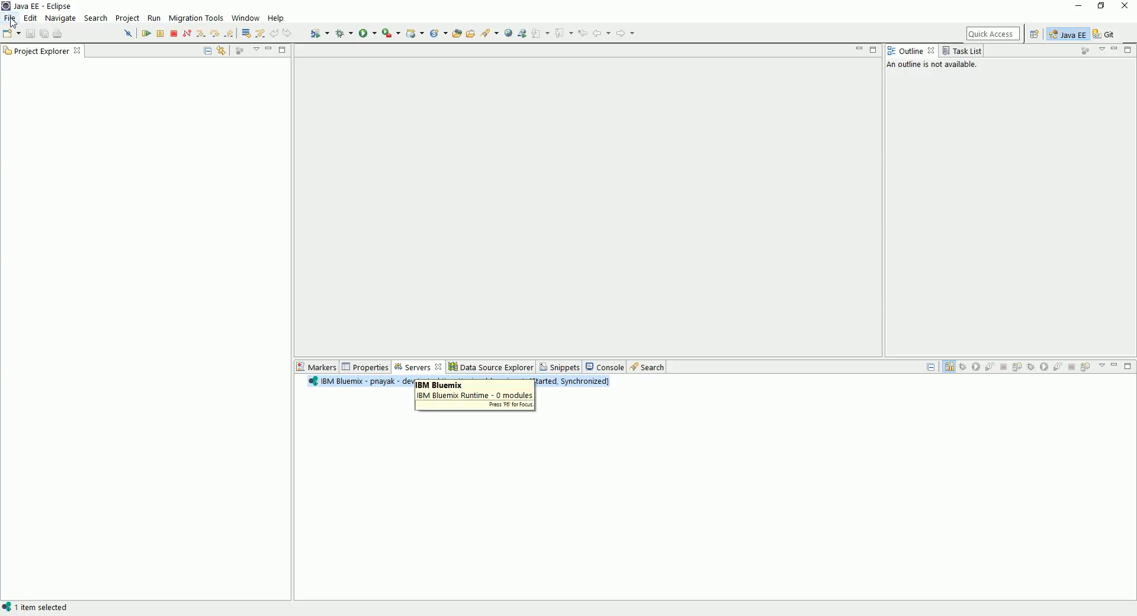
- Bring up the options for creating a new item after confirming the server is started
click(10, 18)
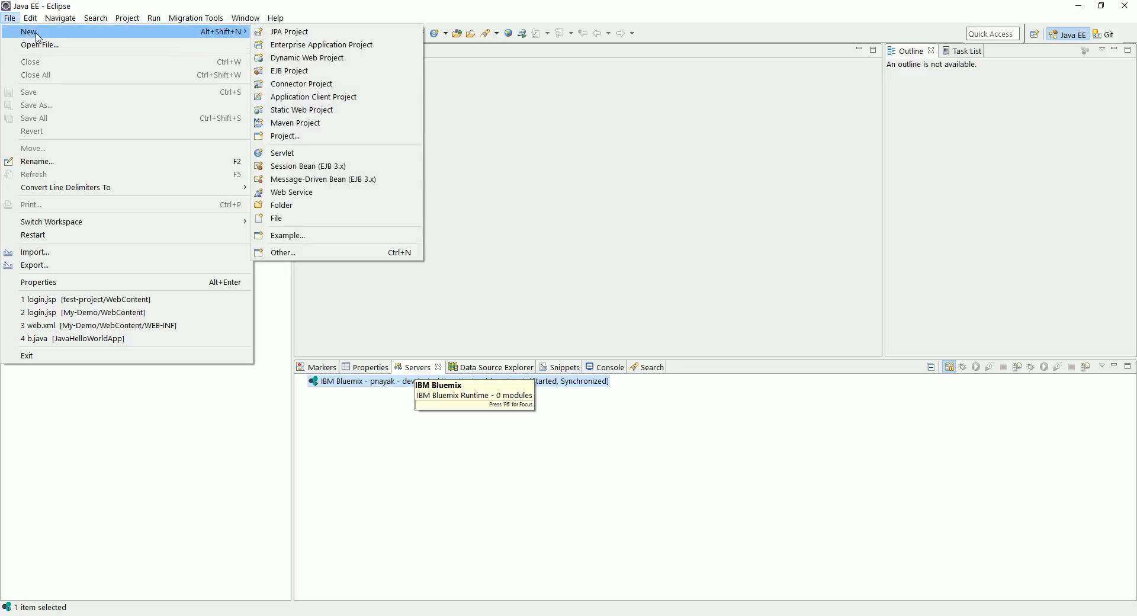
mouse_move(157, 34)
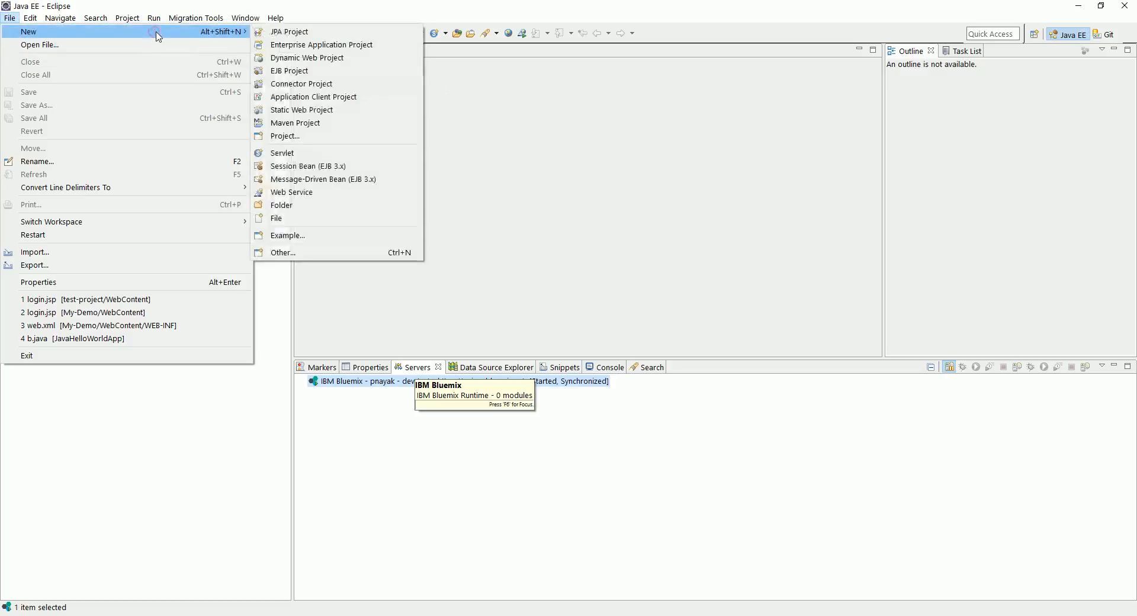
mouse_move(289, 70)
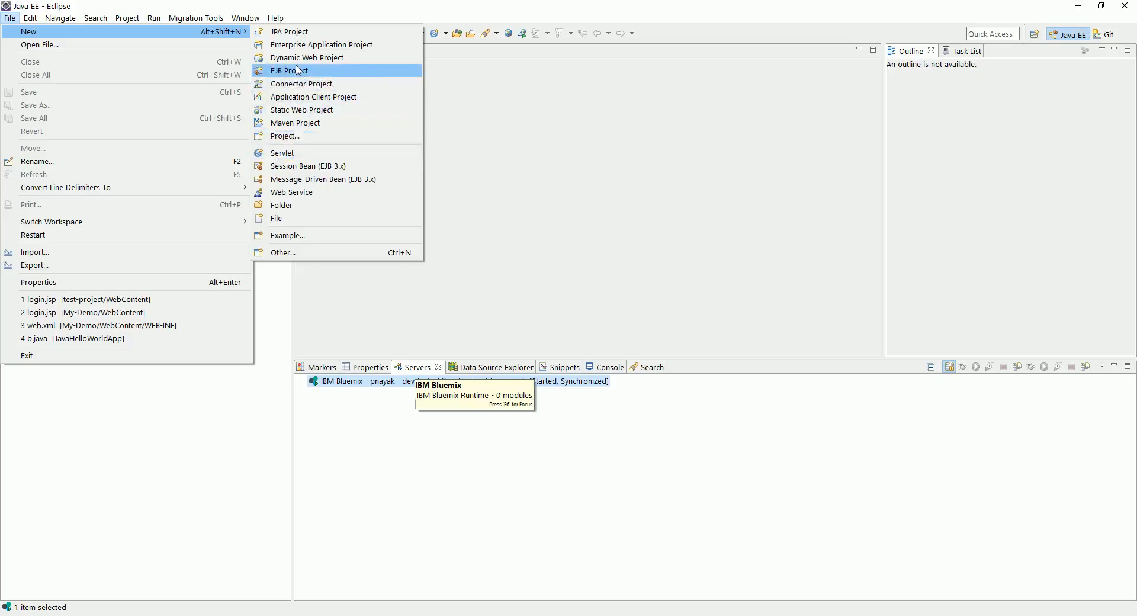
mouse_move(306, 57)
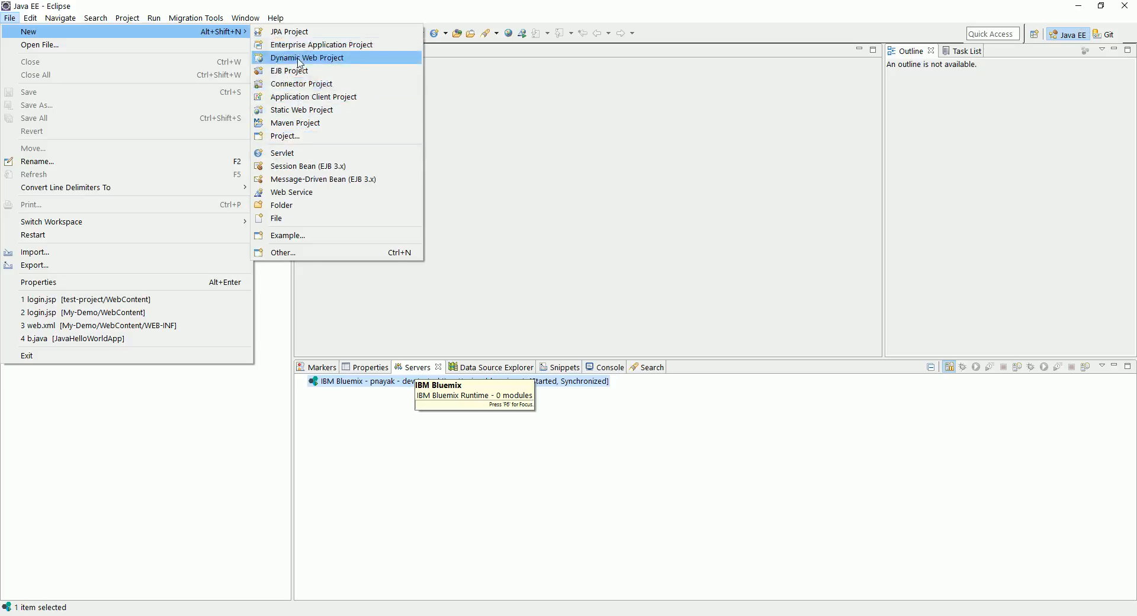
- Create a Dynamic Web Project named my-test-project targeting IBM Bluemix Runtime
click(307, 57)
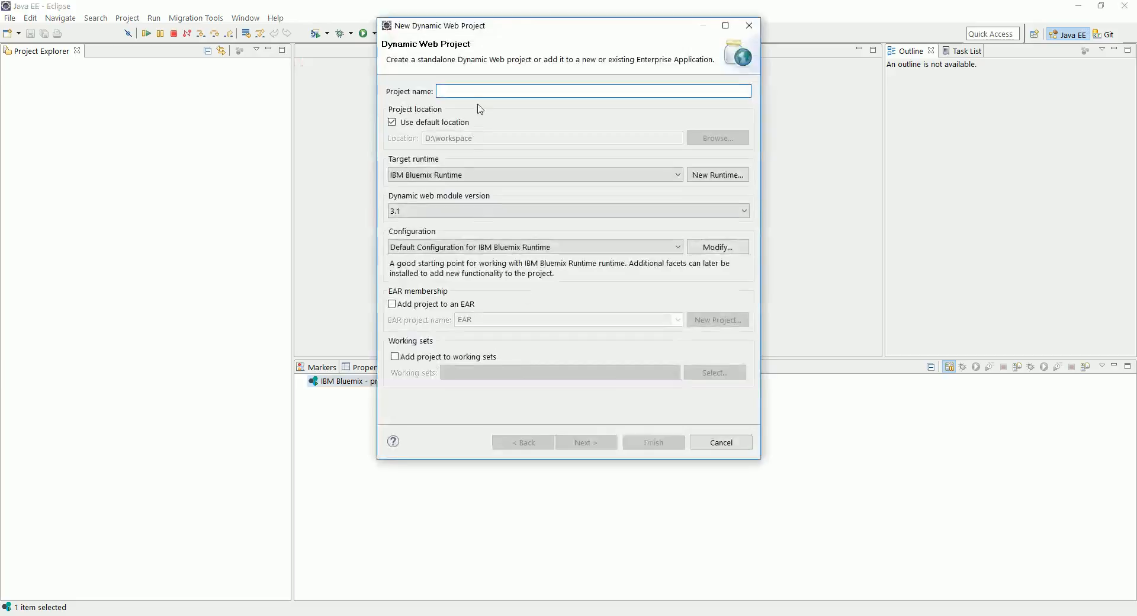
text(m)
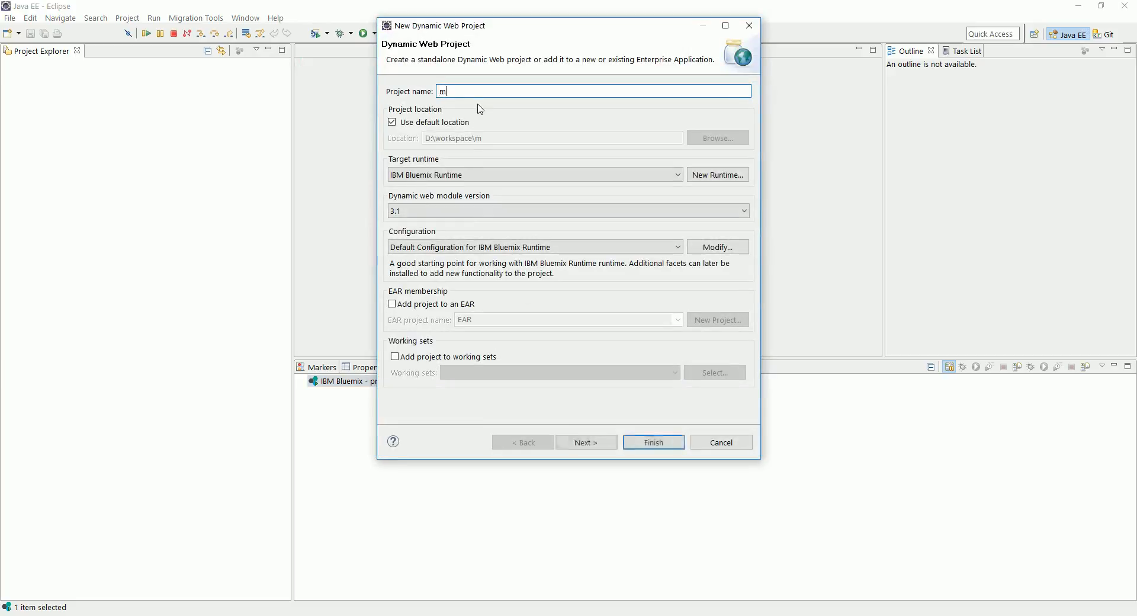
text(y-test-pr)
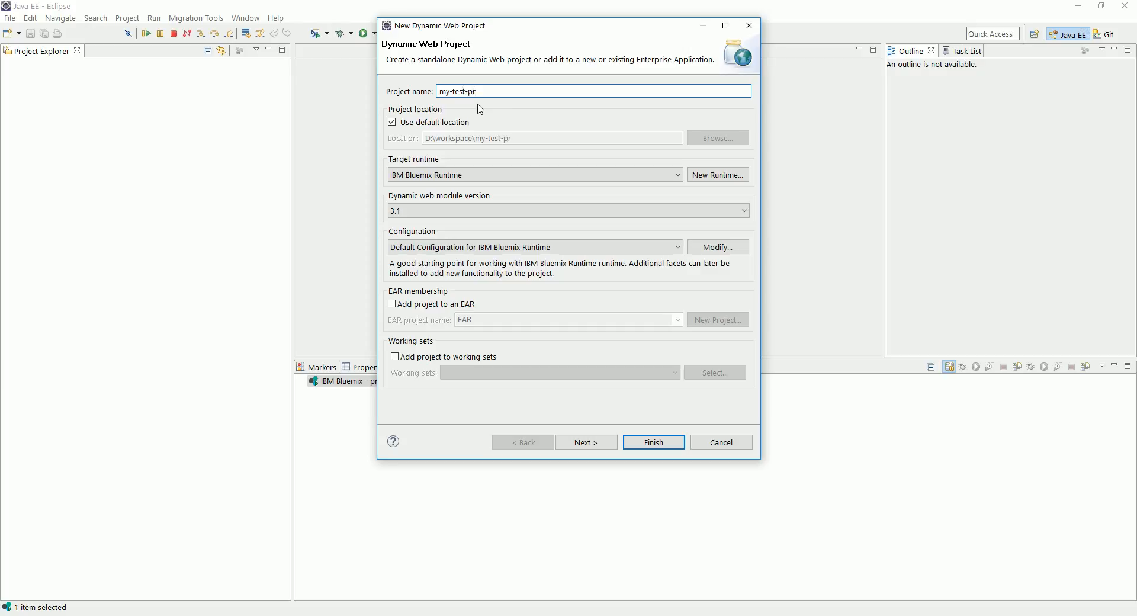
text(oject)
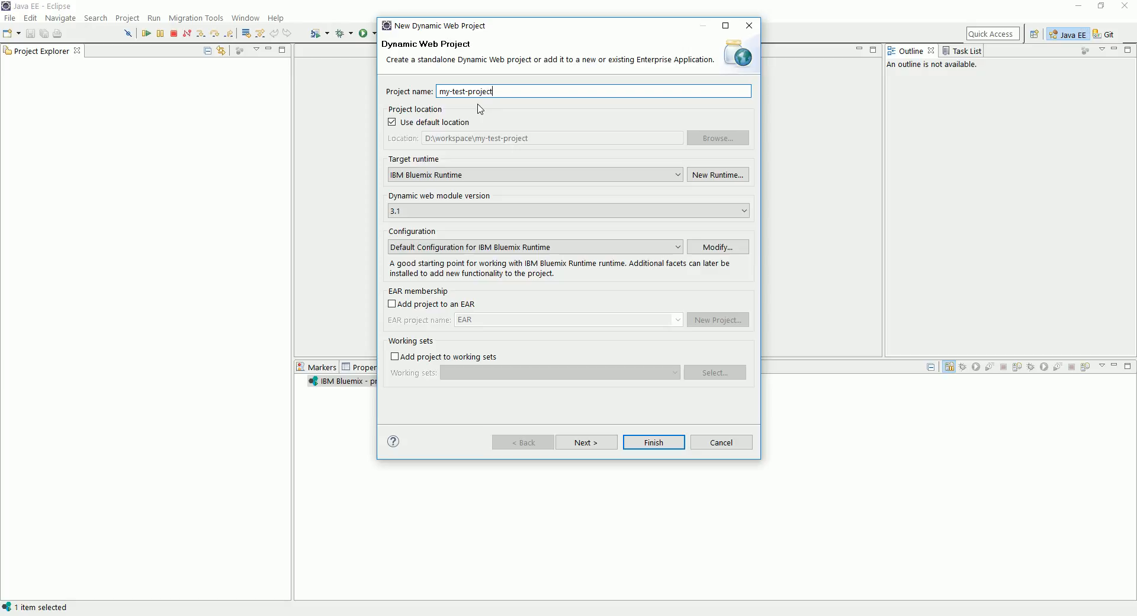
click(568, 211)
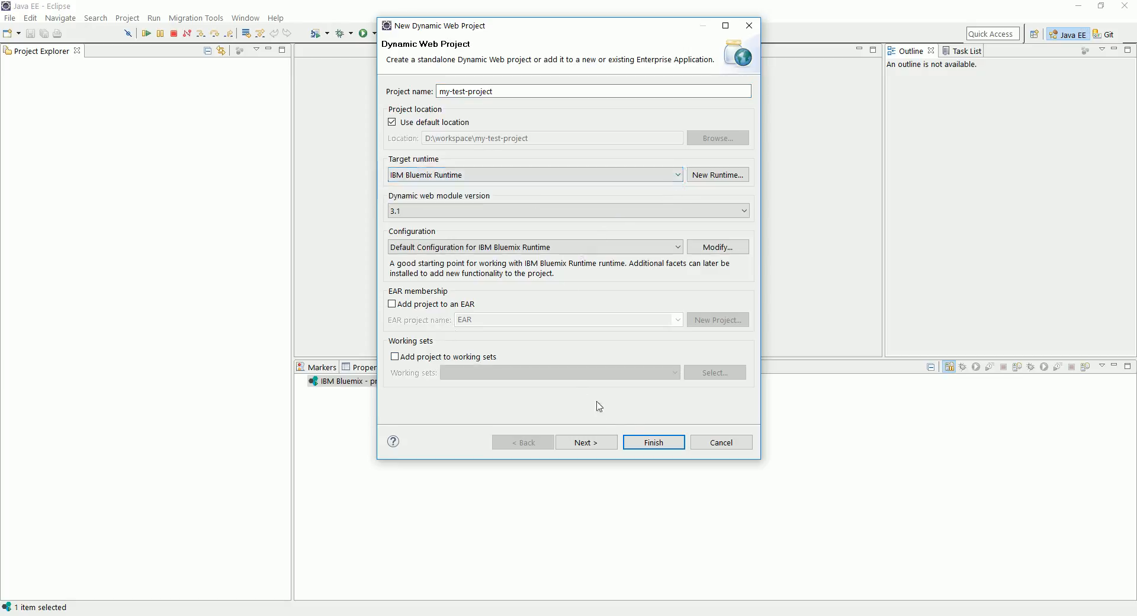
click(585, 442)
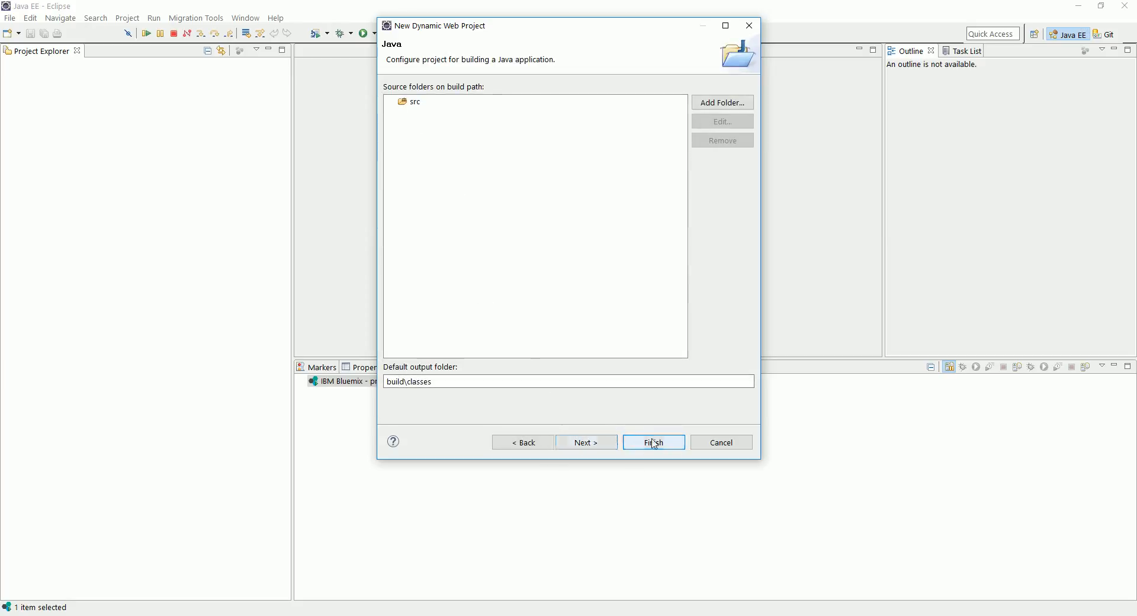
click(652, 442)
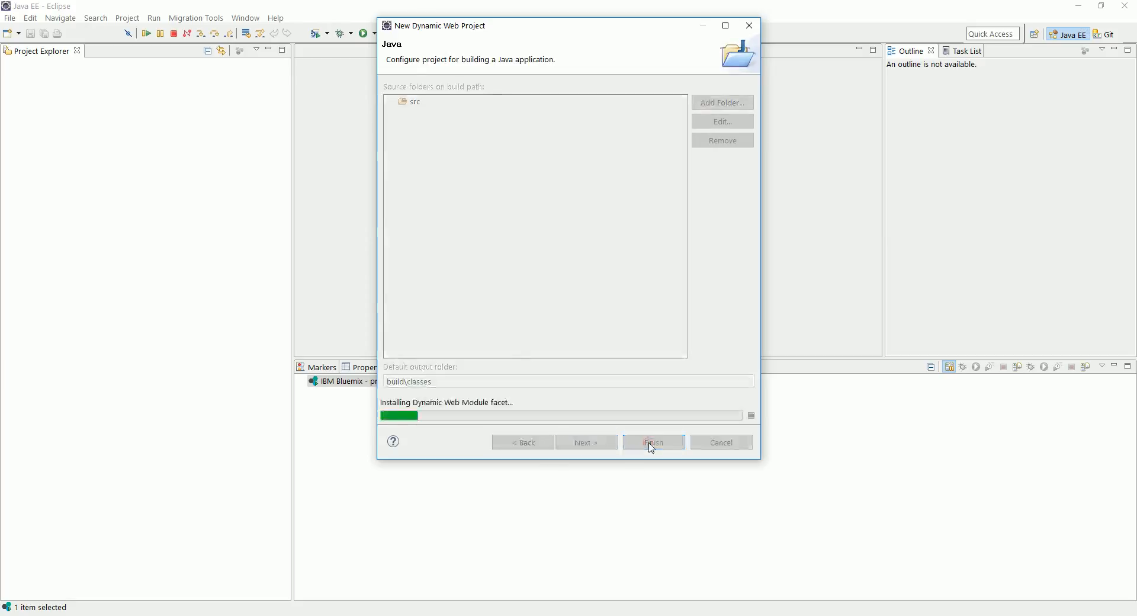